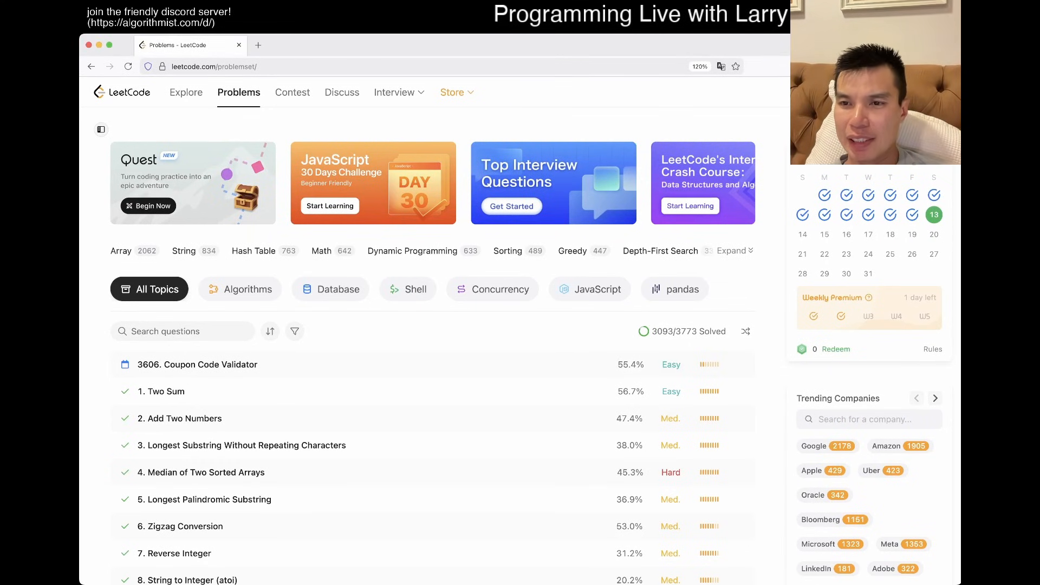
# - Open the 3606 Coupon Code Validator daily problem from the problem list
pyautogui.click(197, 364)
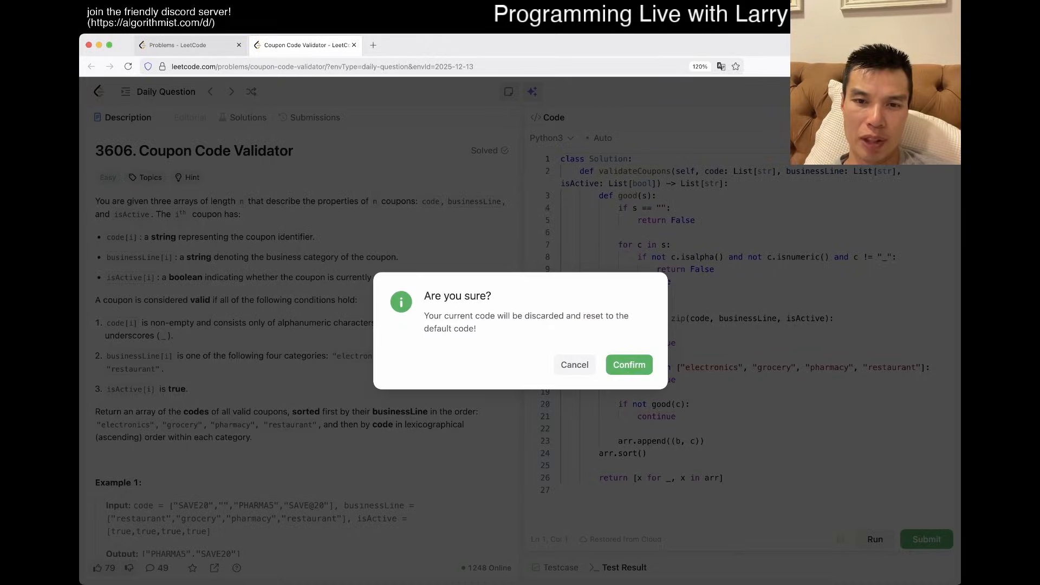
# - Confirm the reset so the editor holds only the default Solution class template
pyautogui.click(629, 365)
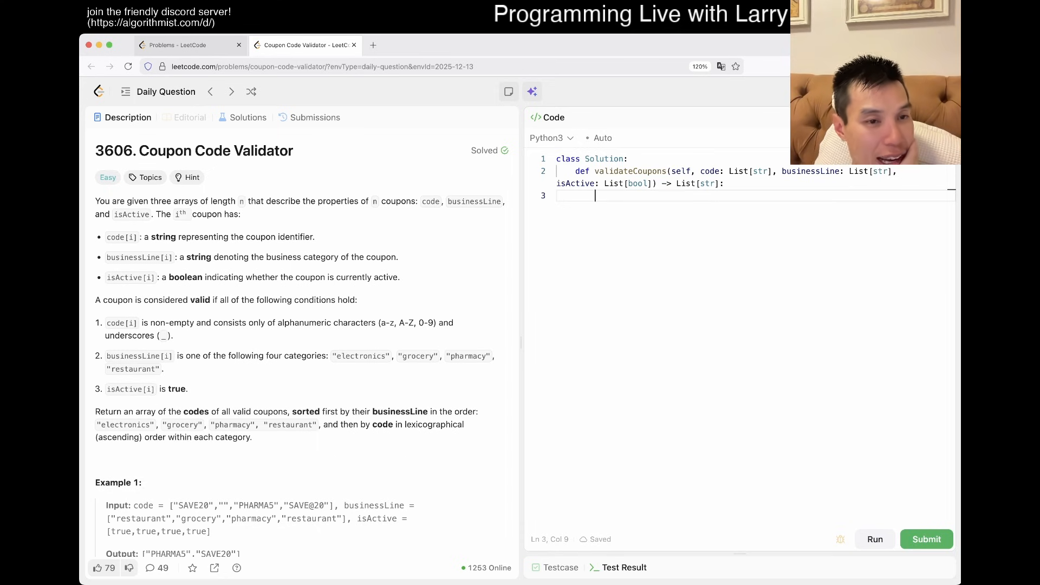
pyautogui.scroll(-3)
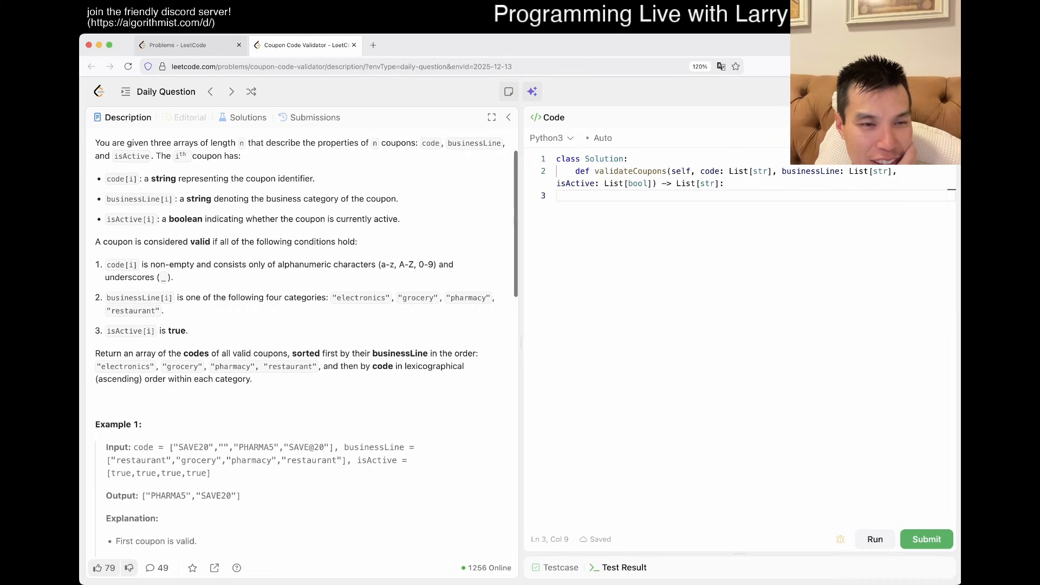
pyautogui.doubleClick(133, 200)
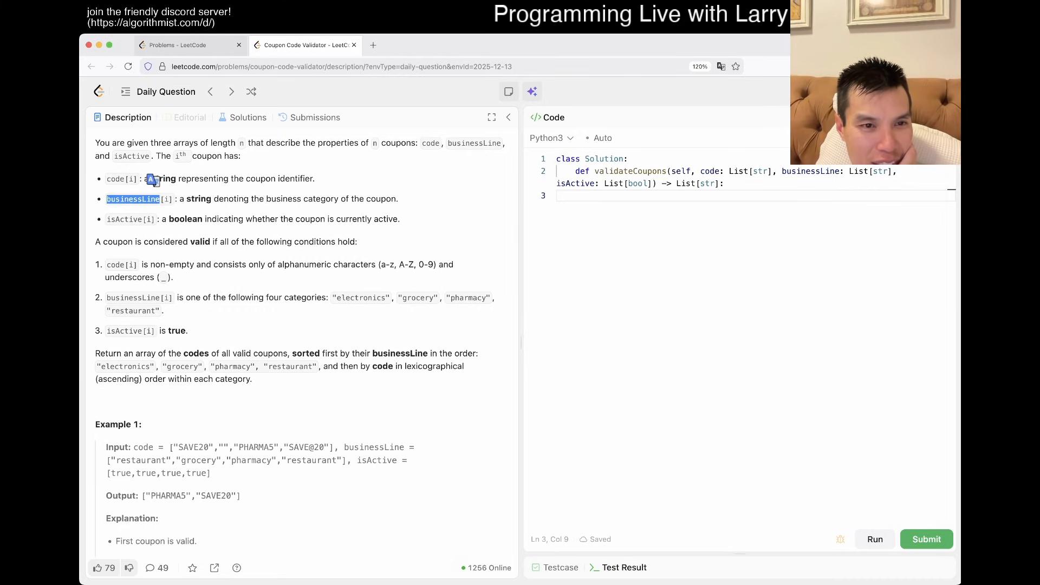
pyautogui.doubleClick(124, 219)
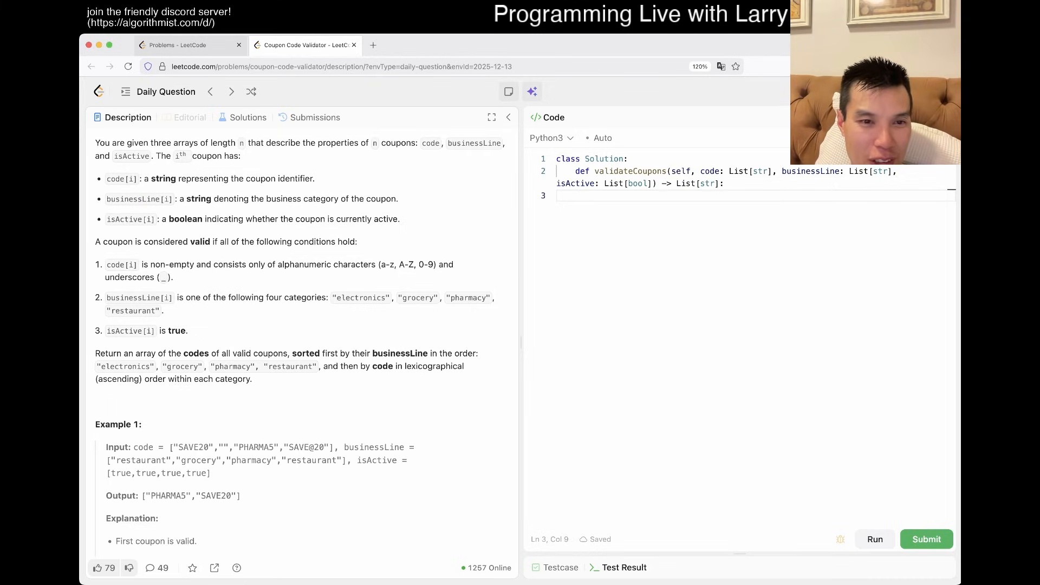
pyautogui.doubleClick(132, 297)
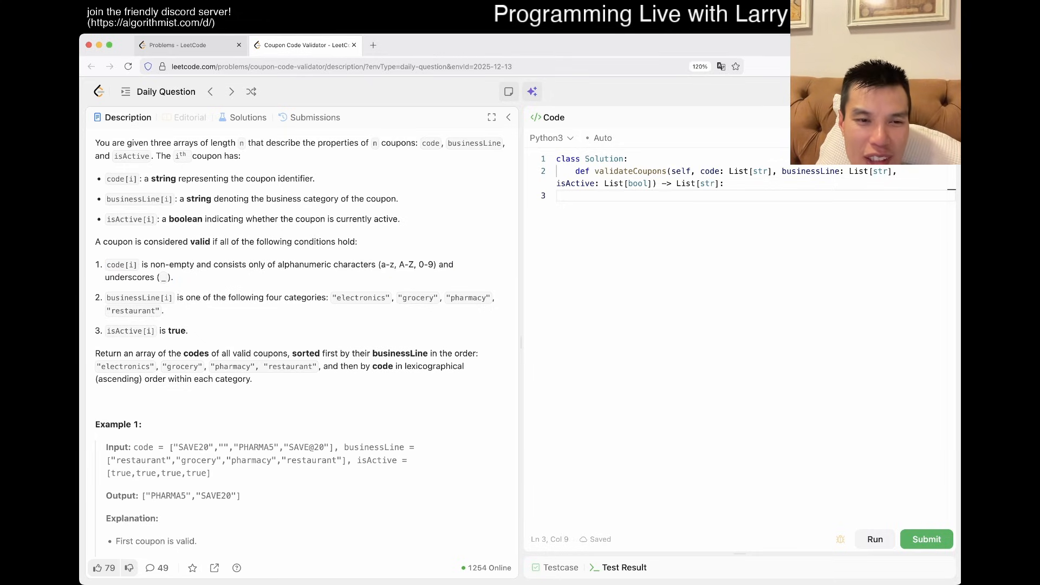
pyautogui.moveTo(119, 298); pyautogui.dragTo(163, 311)
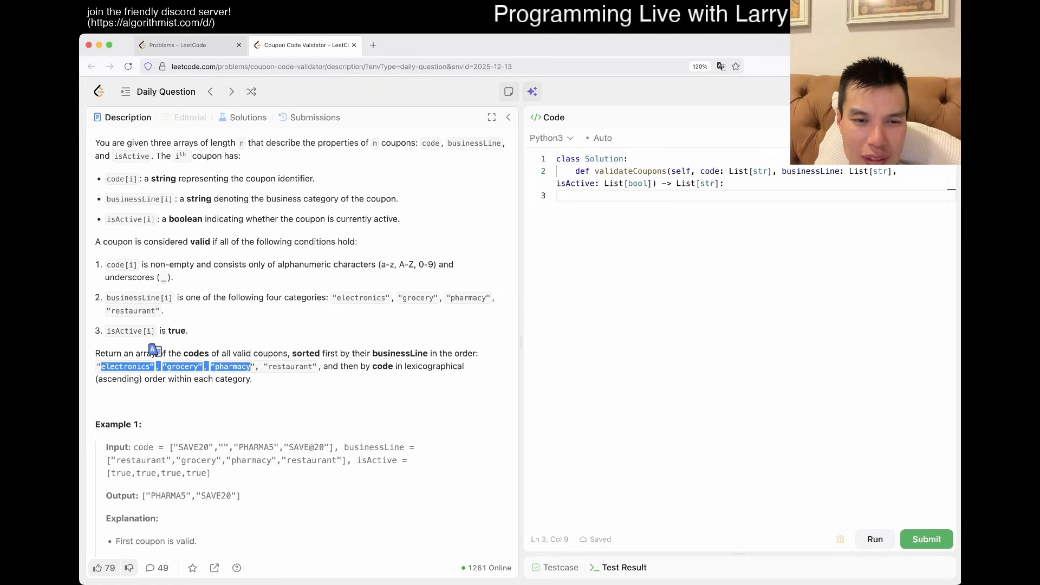
pyautogui.doubleClick(155, 379)
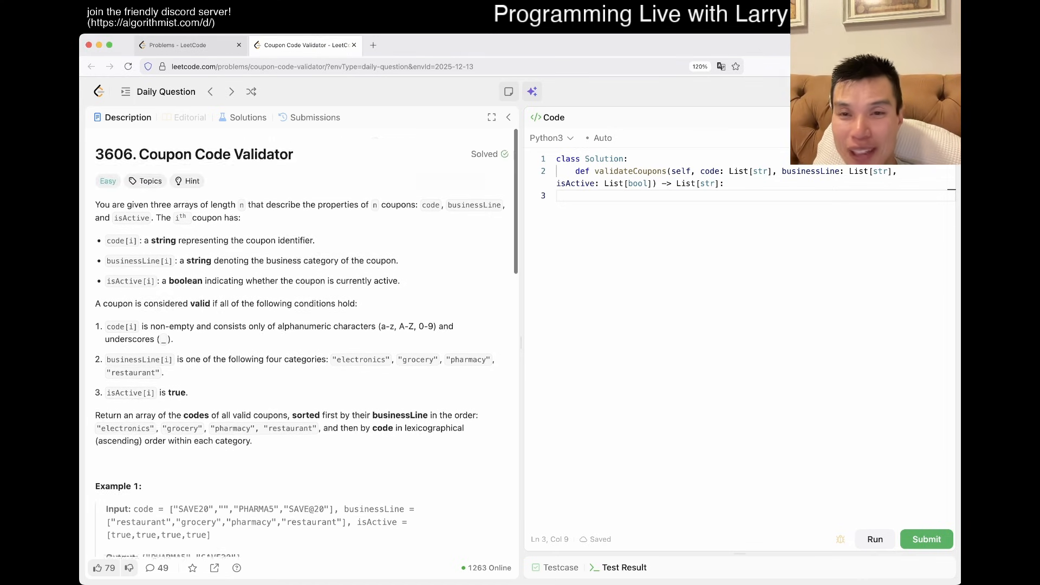
pyautogui.scroll(-3)
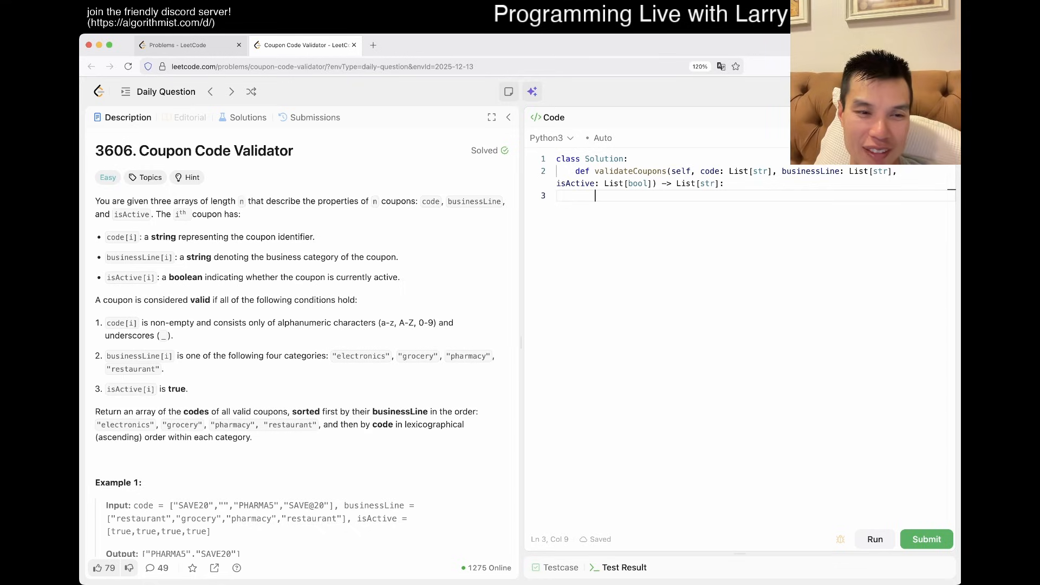
# - Write 'for c, b, a in zip(code, businessLine, isActive)' skipping inactive coupons, and start 'if b not in'
pyautogui.write('f')
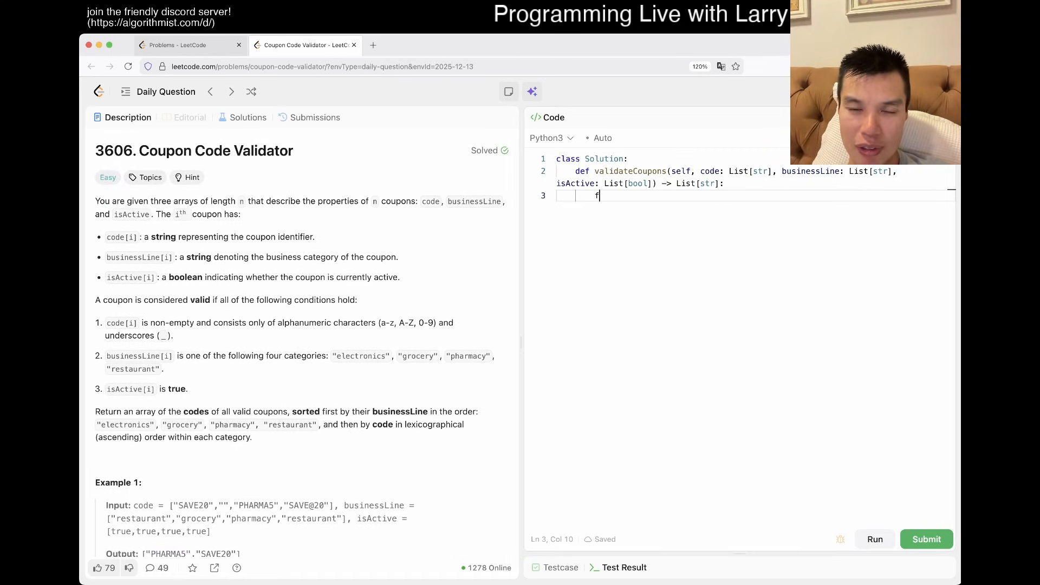
pyautogui.write('for c, b, a in')
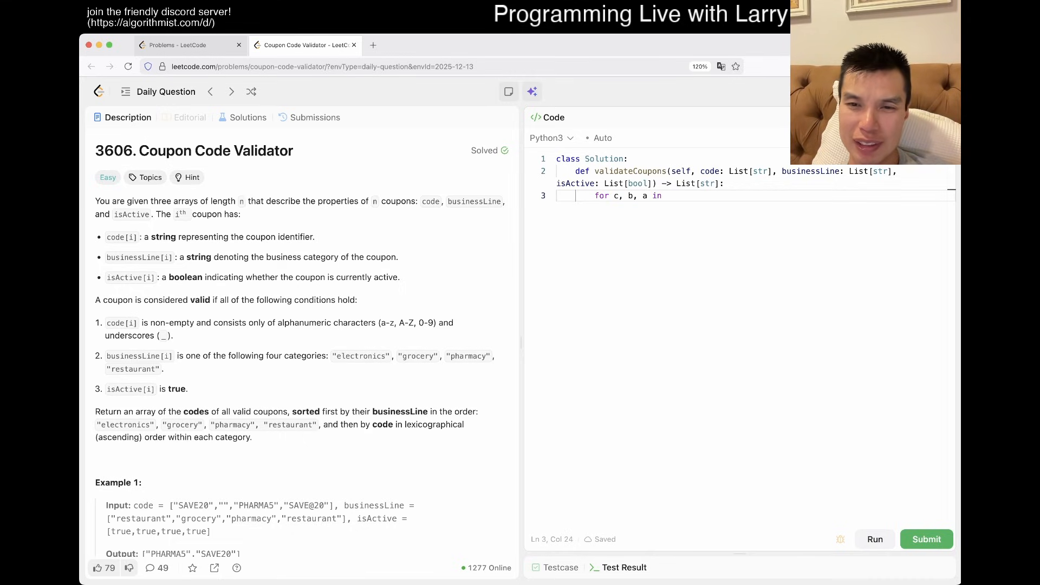
pyautogui.write('zip(code, business')
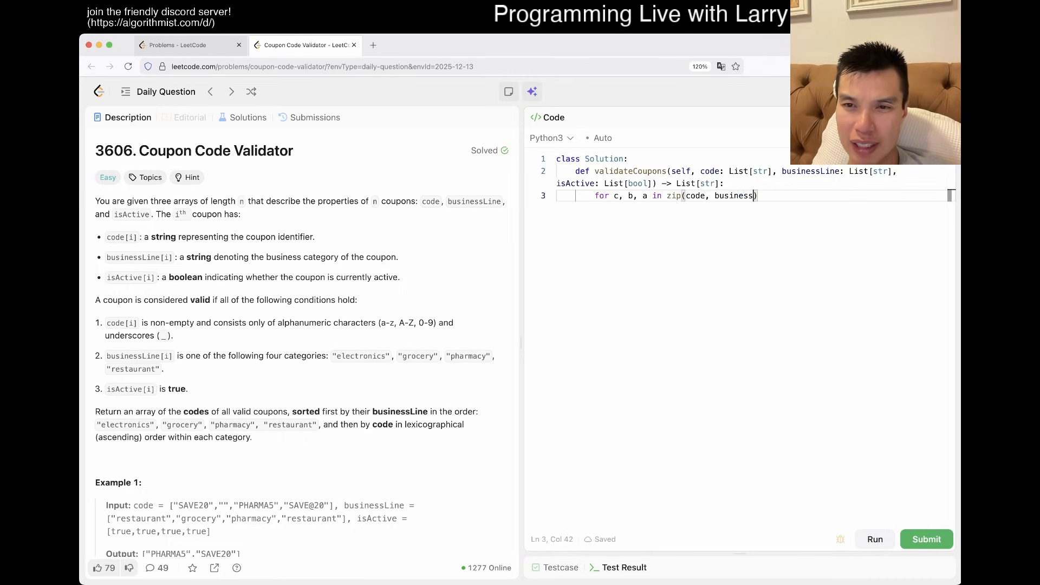
pyautogui.write('Line, isActive')
pyautogui.write('if not a:')
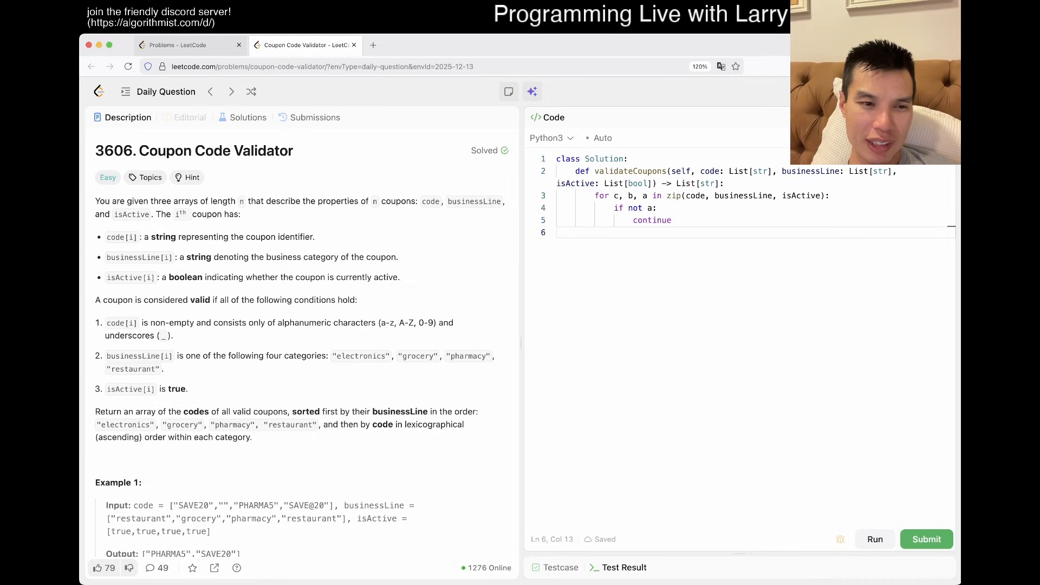
pyautogui.write('if b not in')
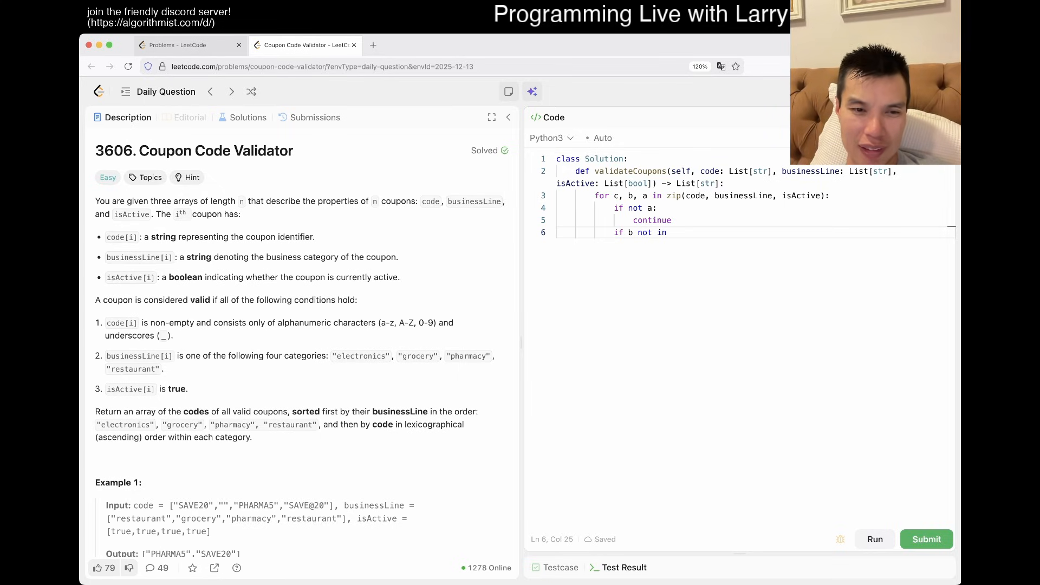
# - Add the allowed categories list ["electronics", "grocery", "pharmacy", "restaurant"] for the category check
pyautogui.moveTo(333, 356); pyautogui.dragTo(164, 369)
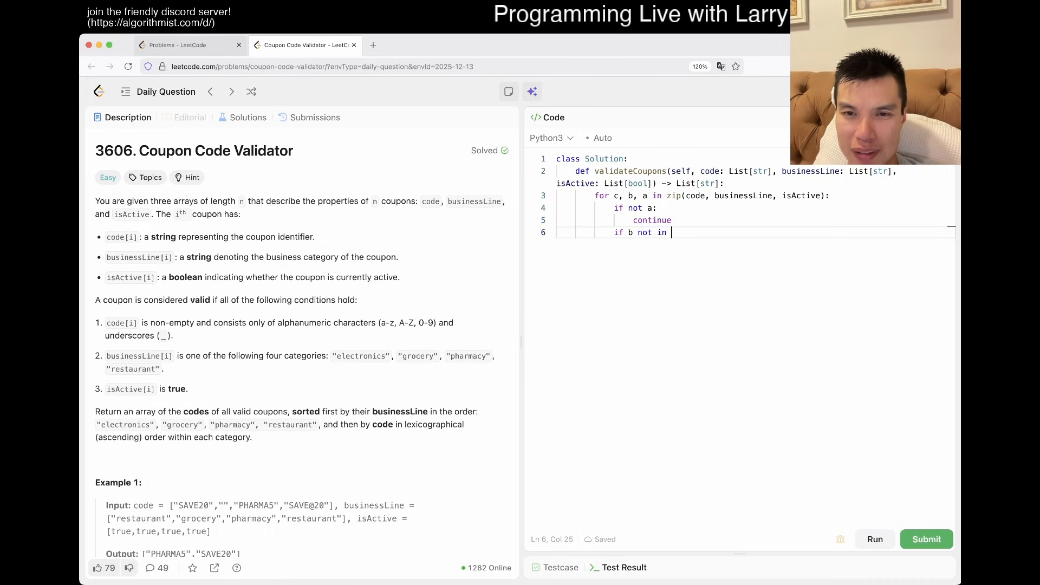
pyautogui.write('["electronics", "grocery", "pharmacy", "restaurant"]')
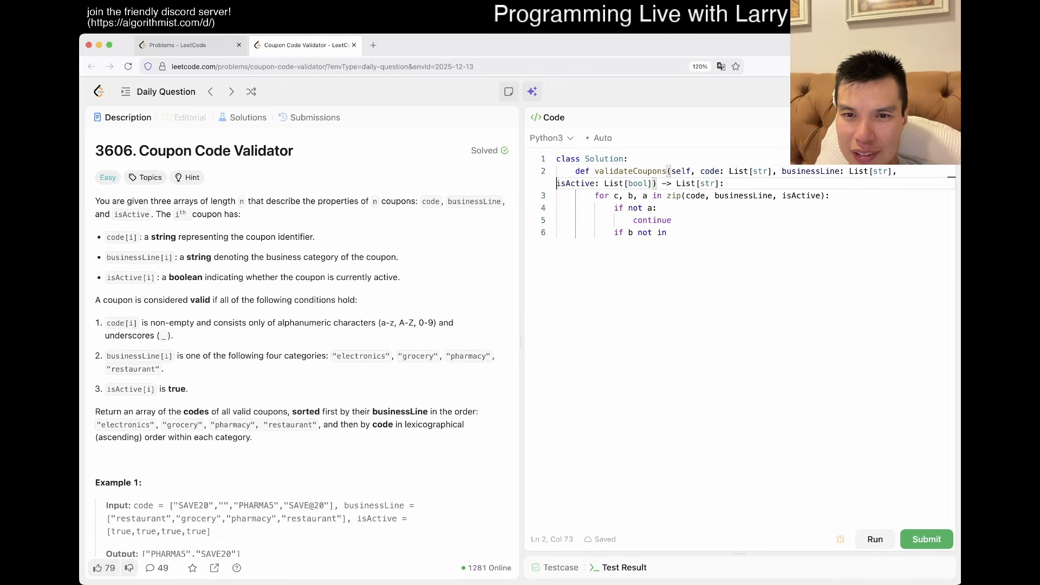
pyautogui.write('s =')
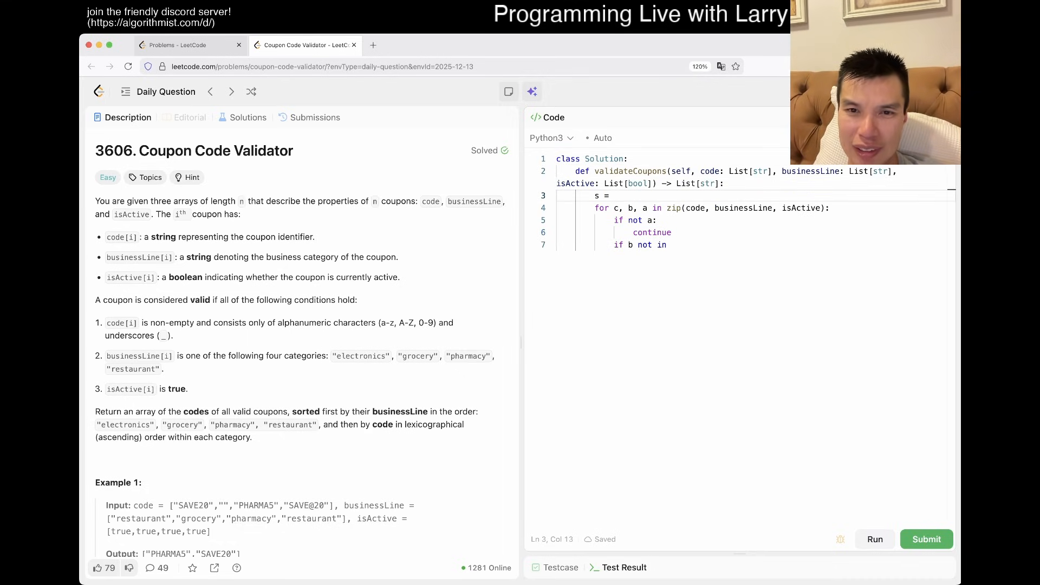
# - Define business_requirement as a set of the four categories and 'continue' when b is not in it
pyautogui.write('business')
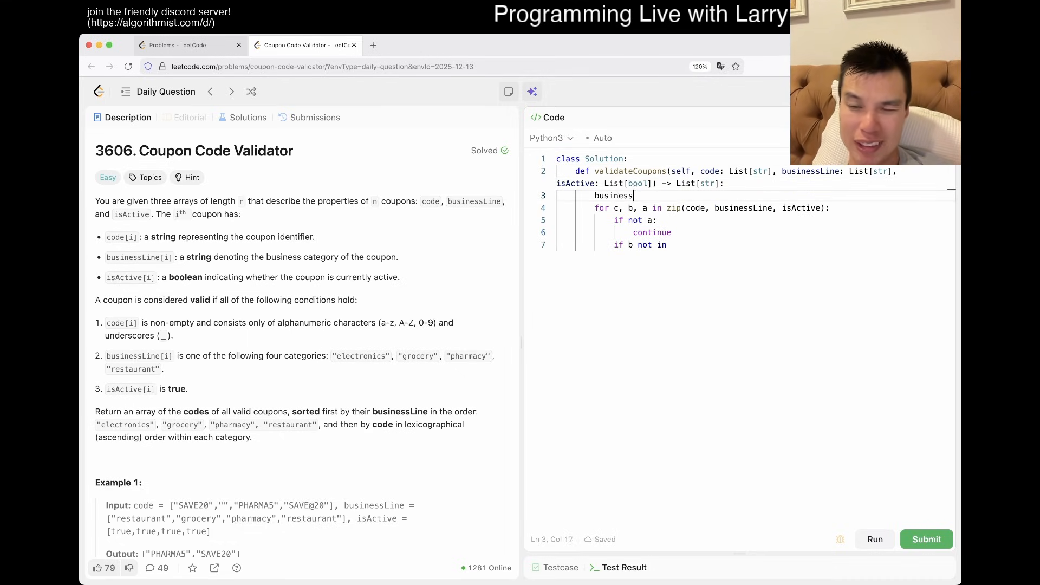
pyautogui.write('_requirement')
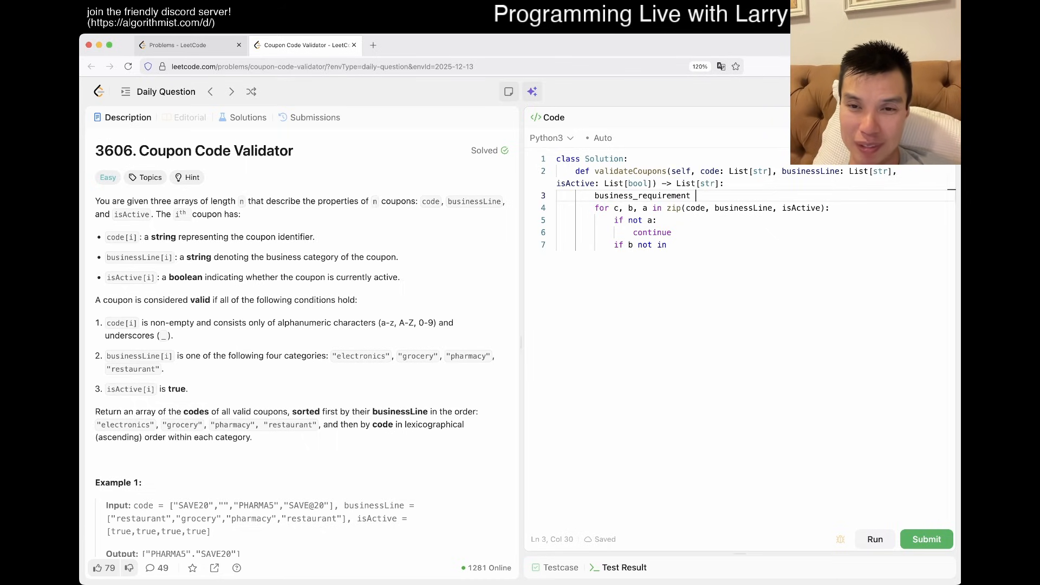
pyautogui.write('= ["electronics", "grocery", "pharmacy", "restaurant"]')
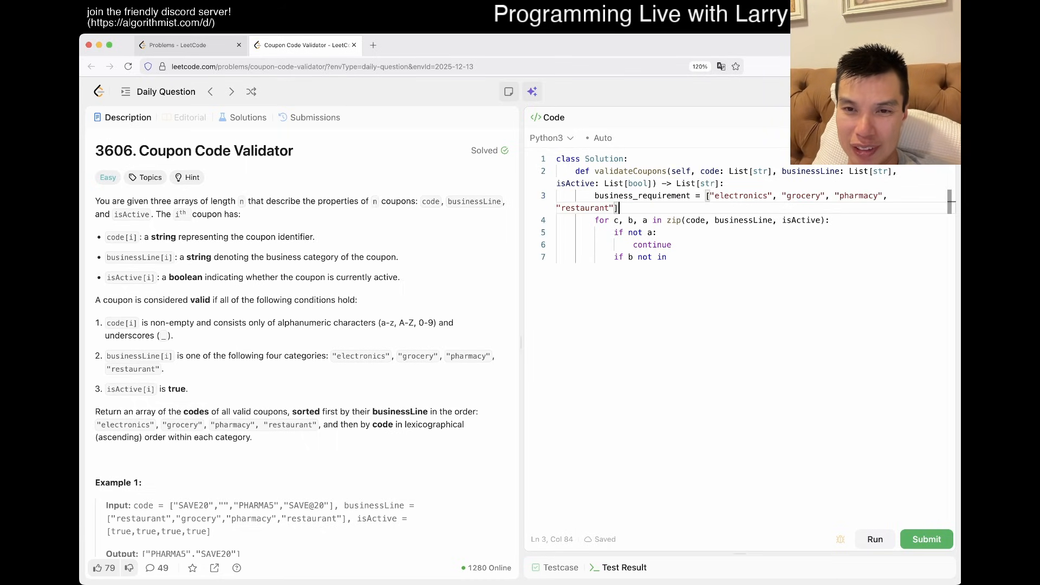
pyautogui.write('set(')
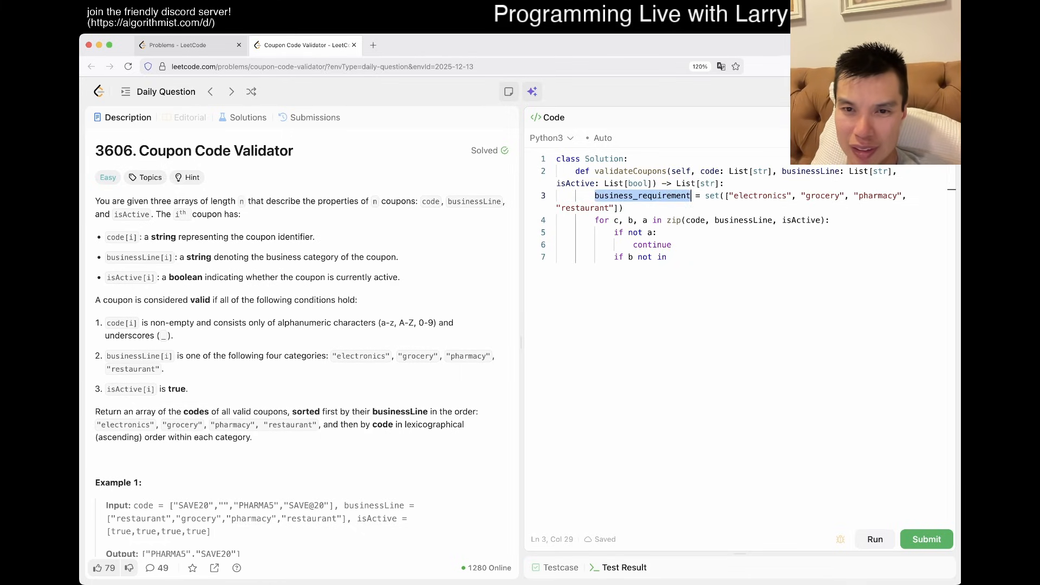
pyautogui.write('business_requirement:')
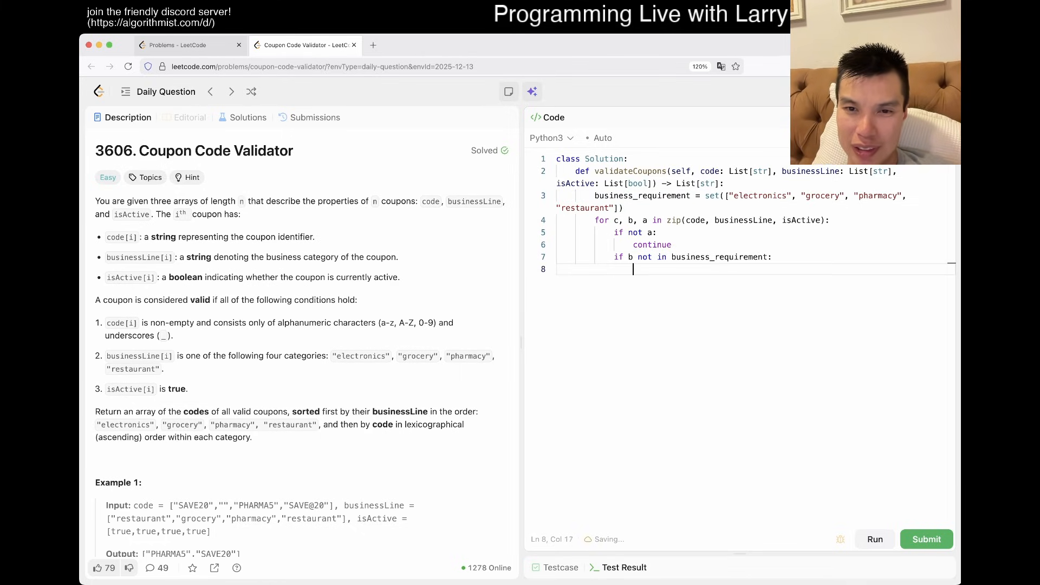
pyautogui.write('continue')
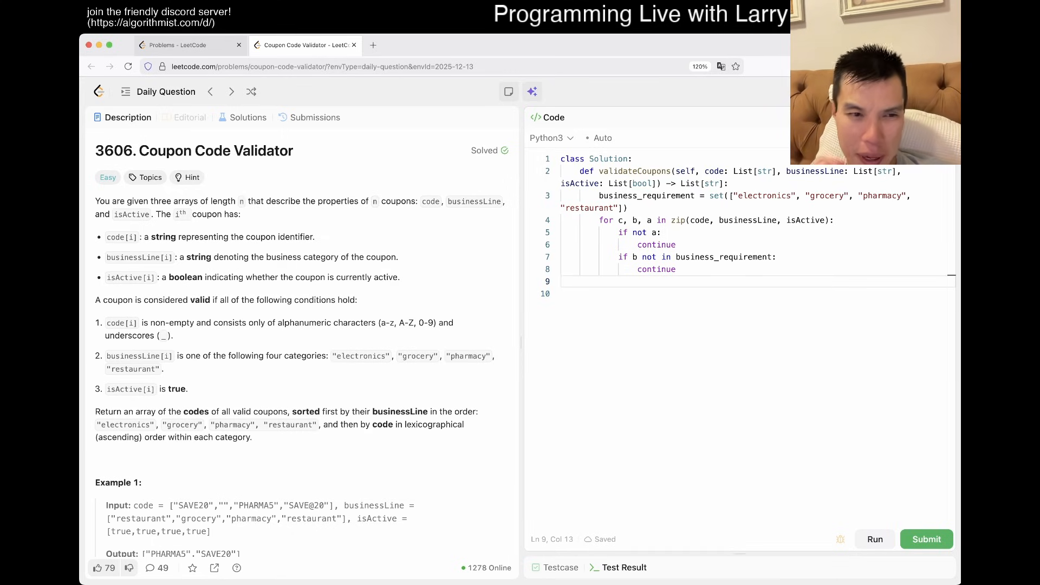
# - Add 'if not good(c): continue' to the loop and open blank lines above it
pyautogui.write('if not')
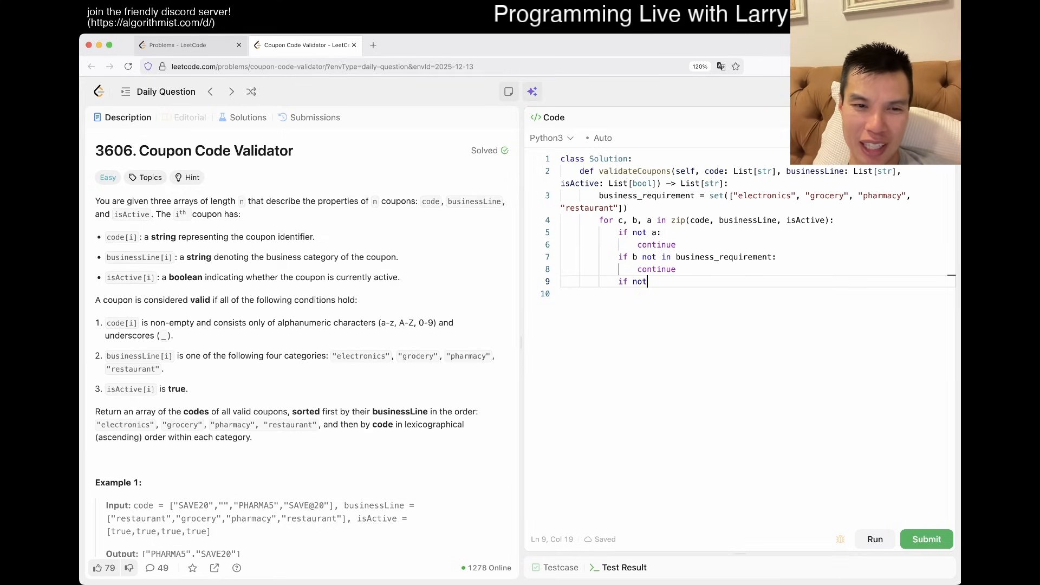
pyautogui.write('good(c):')
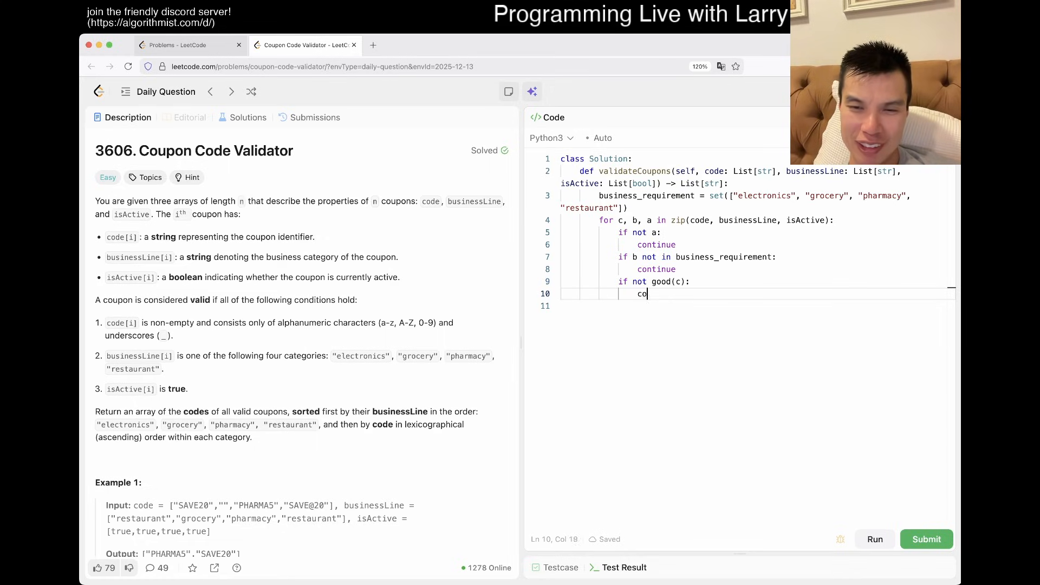
pyautogui.write('ntinue')
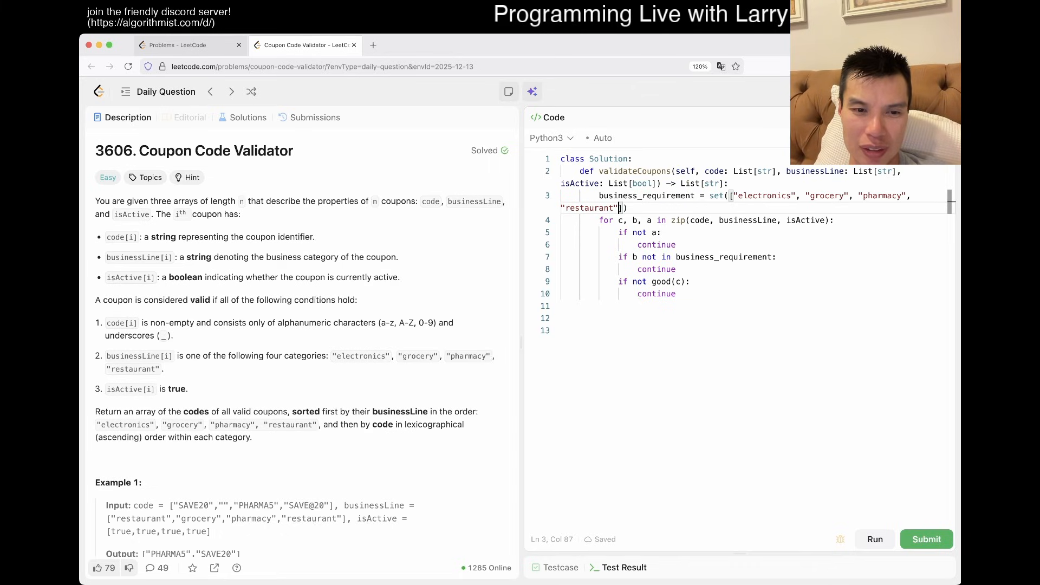
pyautogui.press('Enter')
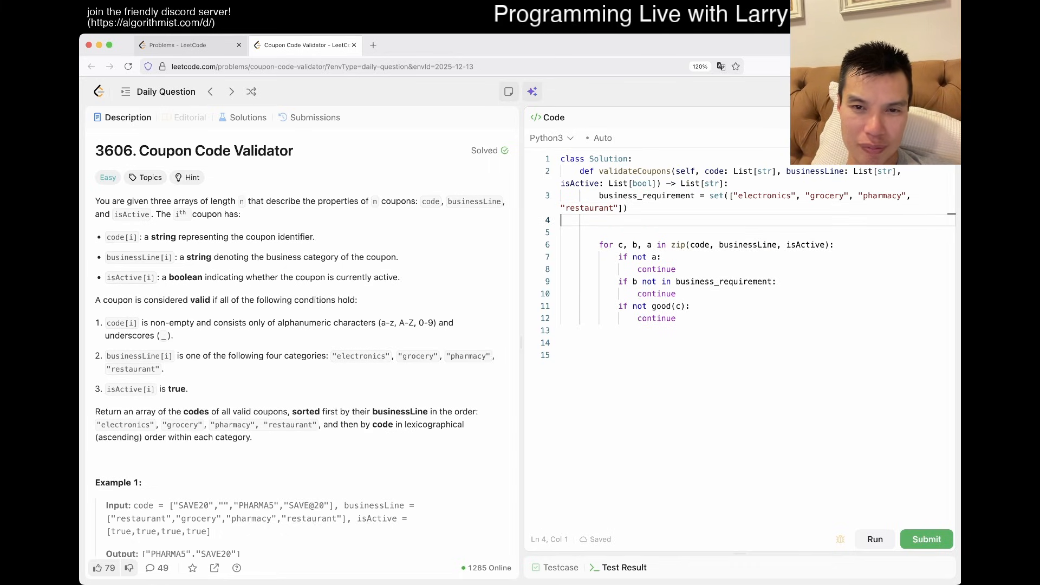
# - Create good_coupons = [] before the loop and append (b, a) pairs for surviving coupons
pyautogui.write('good_coupons = [')
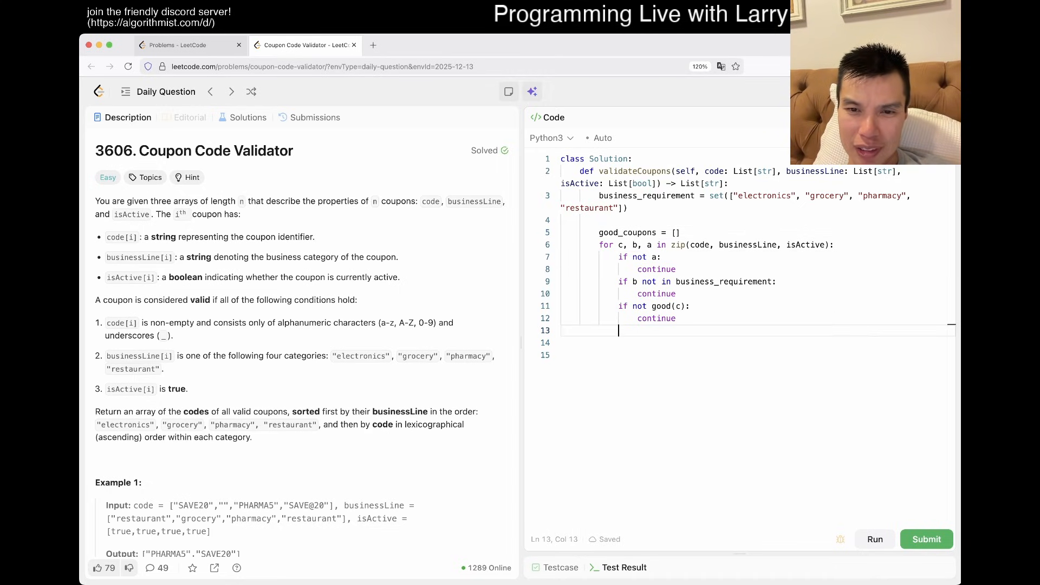
pyautogui.write('good_copu')
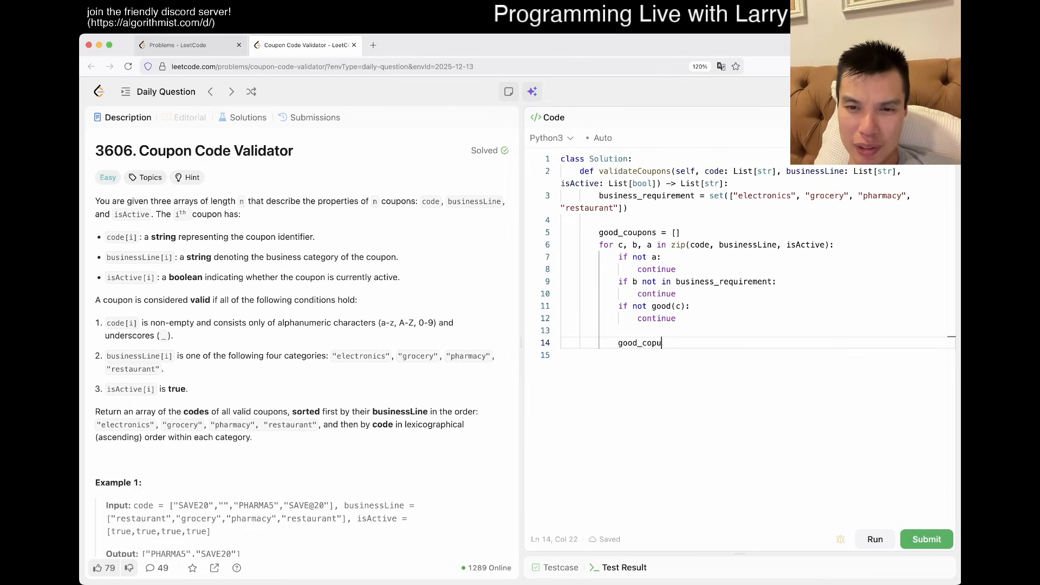
pyautogui.write('ns.append((')
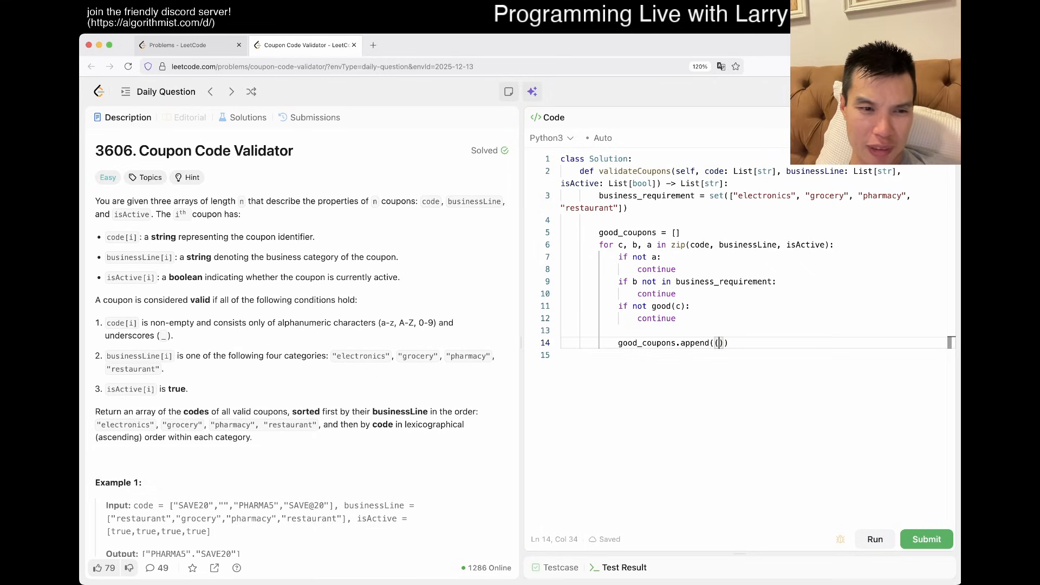
pyautogui.write('businessLine[i]')
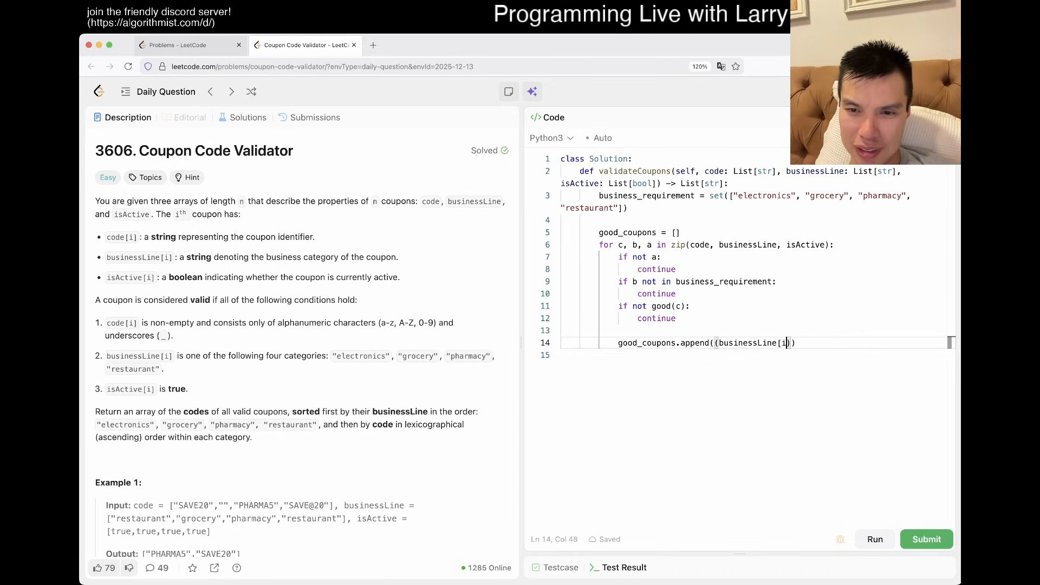
pyautogui.press('Backspace')
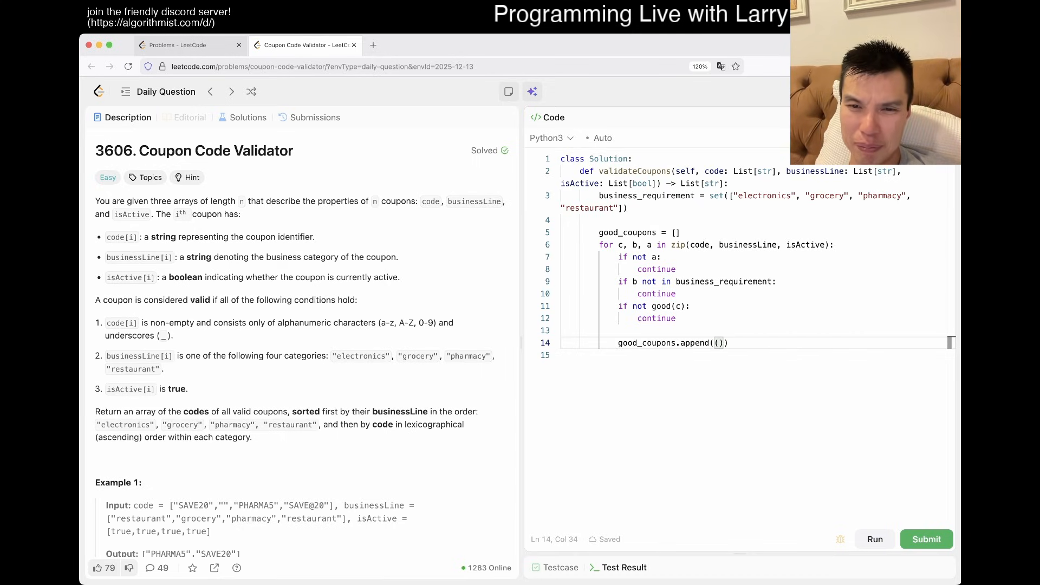
pyautogui.write('b')
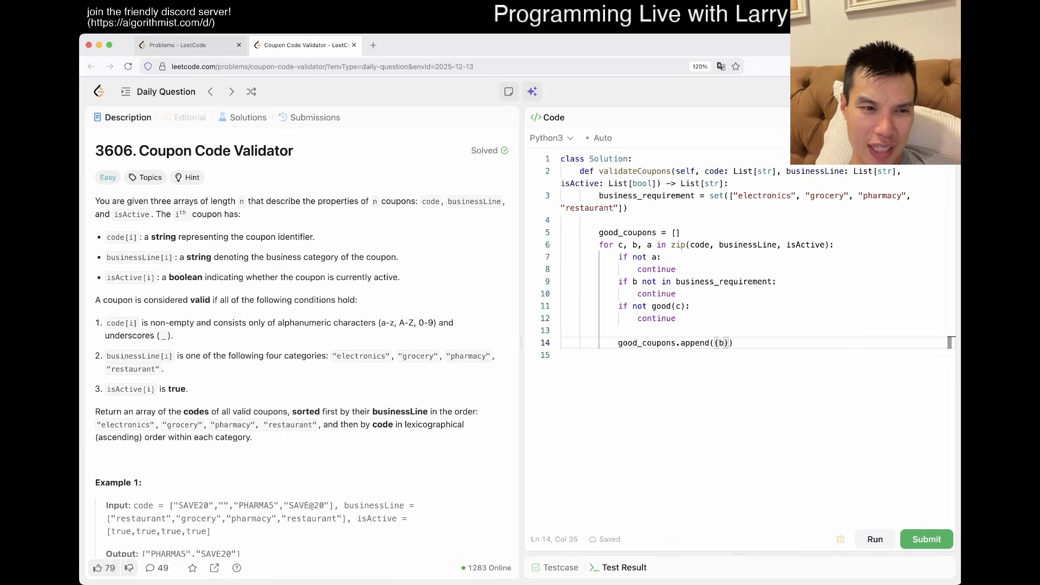
pyautogui.write(', a')
pyautogui.write('def good(')
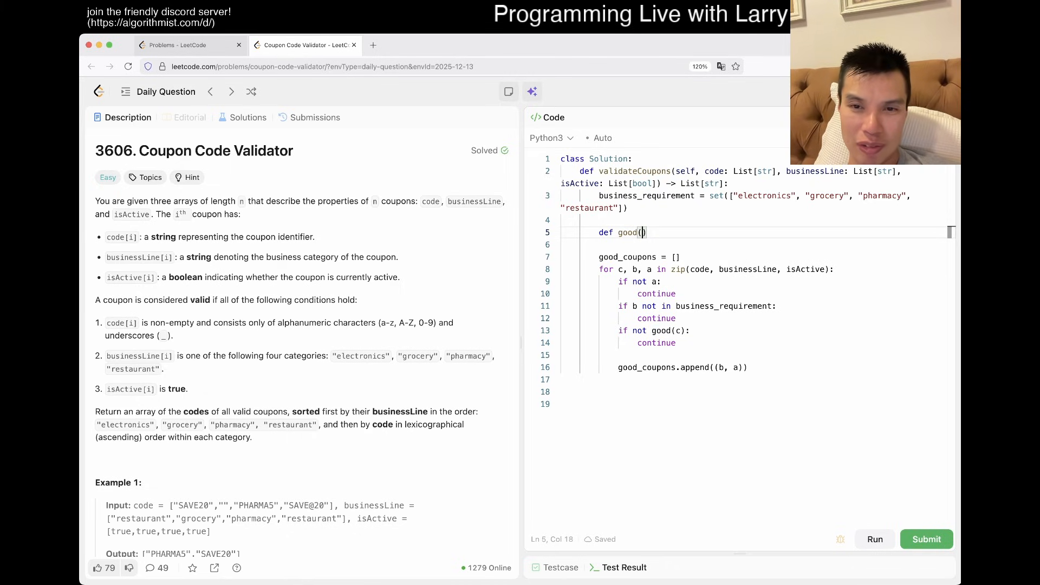
# - Write good(code) looping over code.lower() checking c.isalpha() or c.isnumeric()
pyautogui.write('code):')
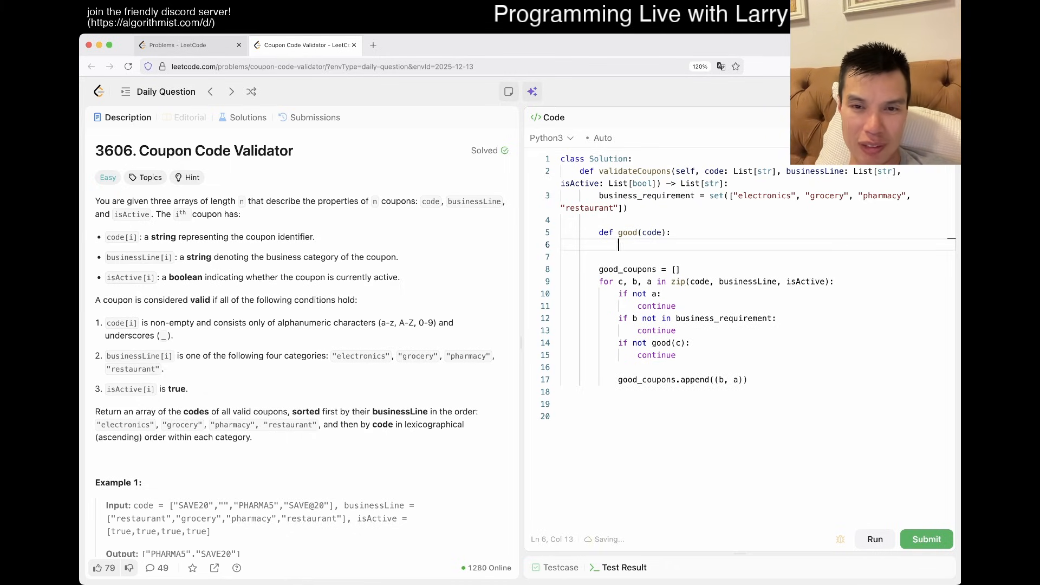
pyautogui.write('for c in code')
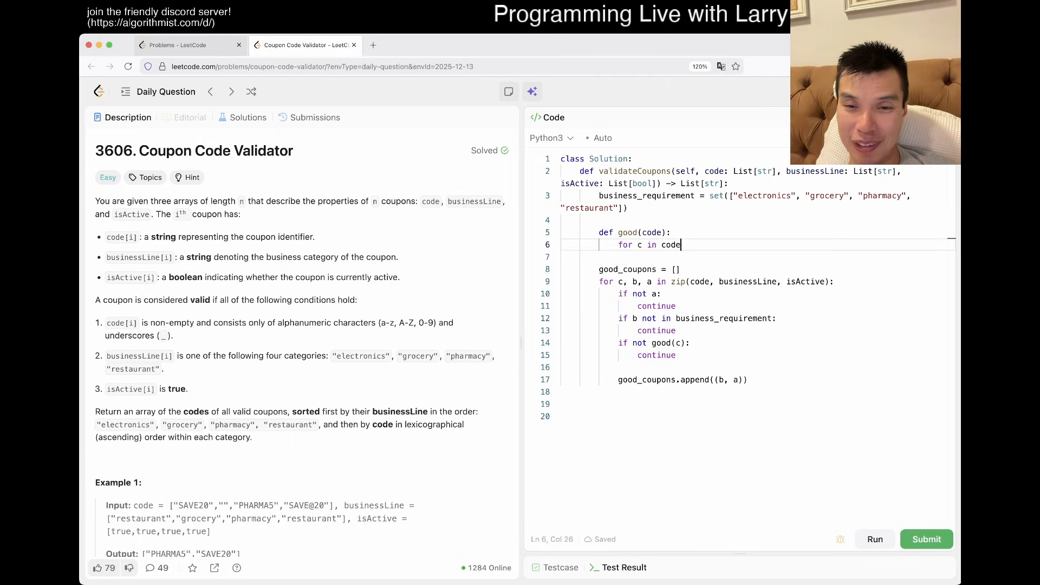
pyautogui.write('.l')
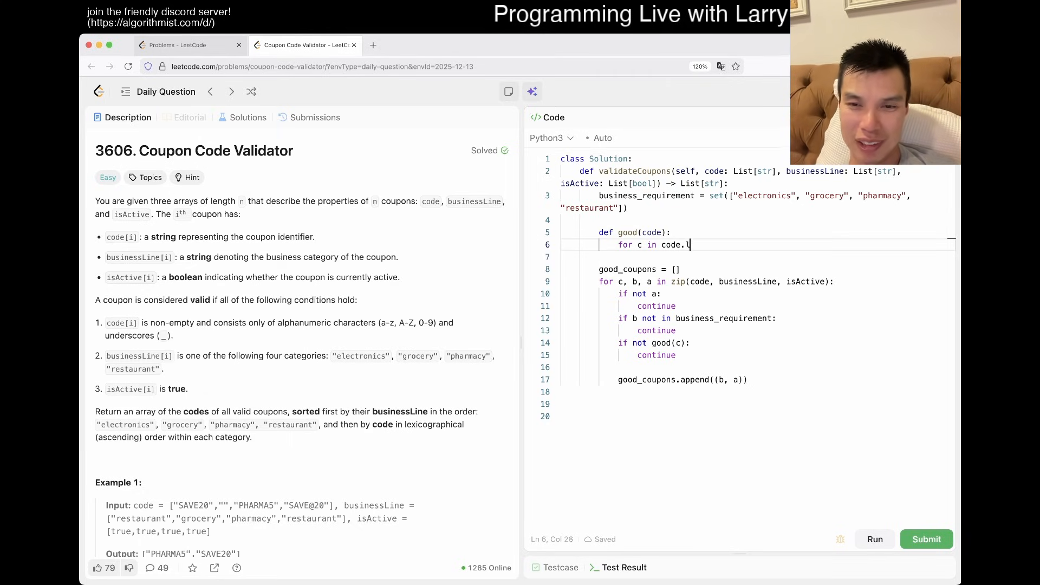
pyautogui.write('ower():')
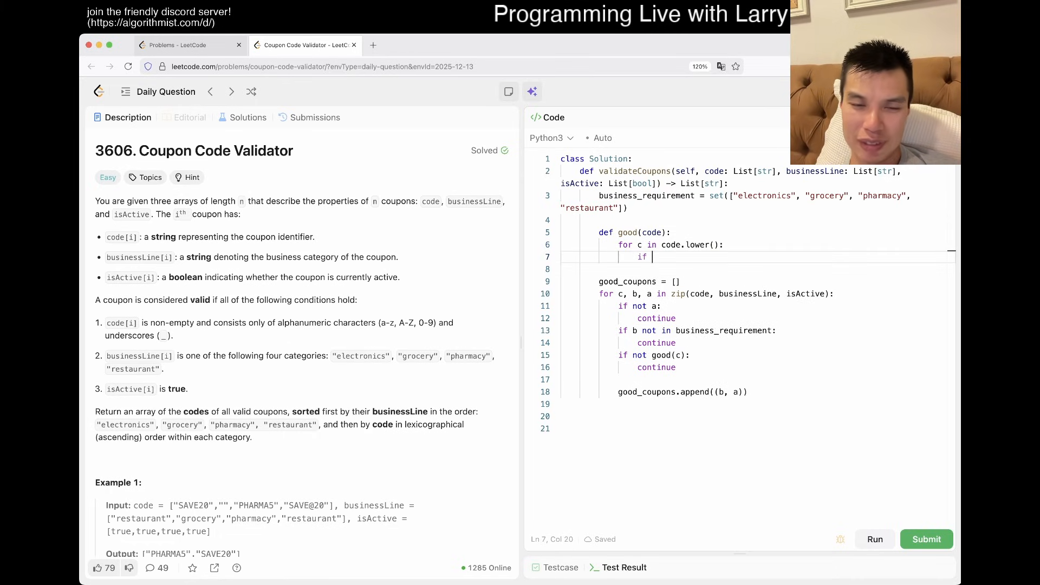
pyautogui.write('c.isalh')
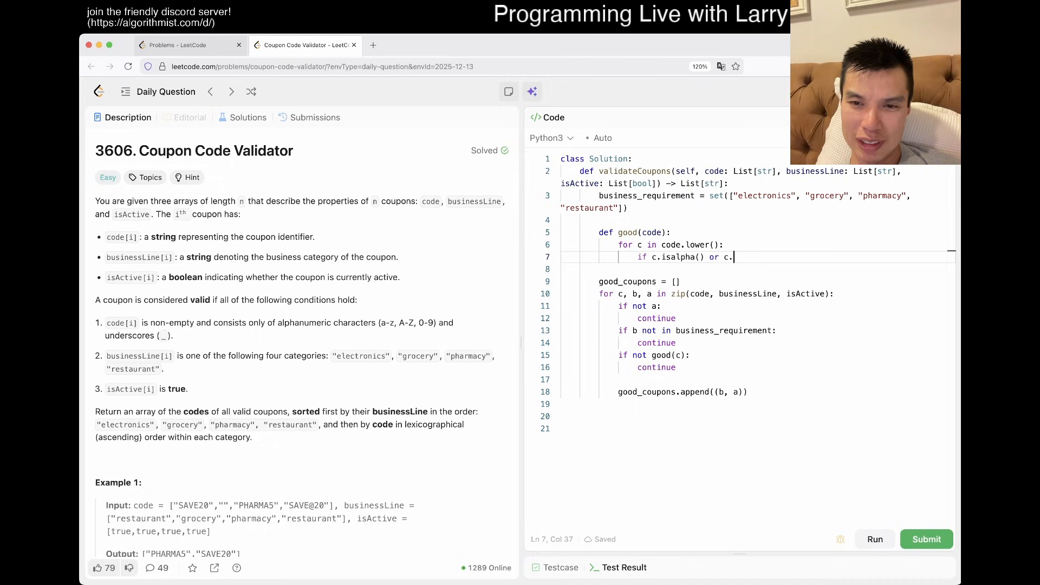
pyautogui.write('is')
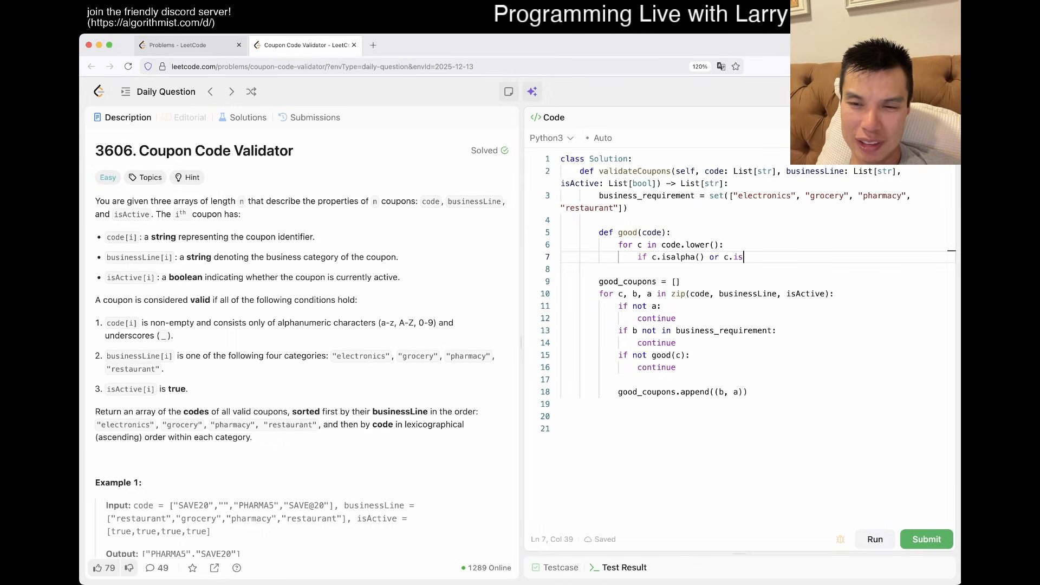
pyautogui.write('numeric() or c')
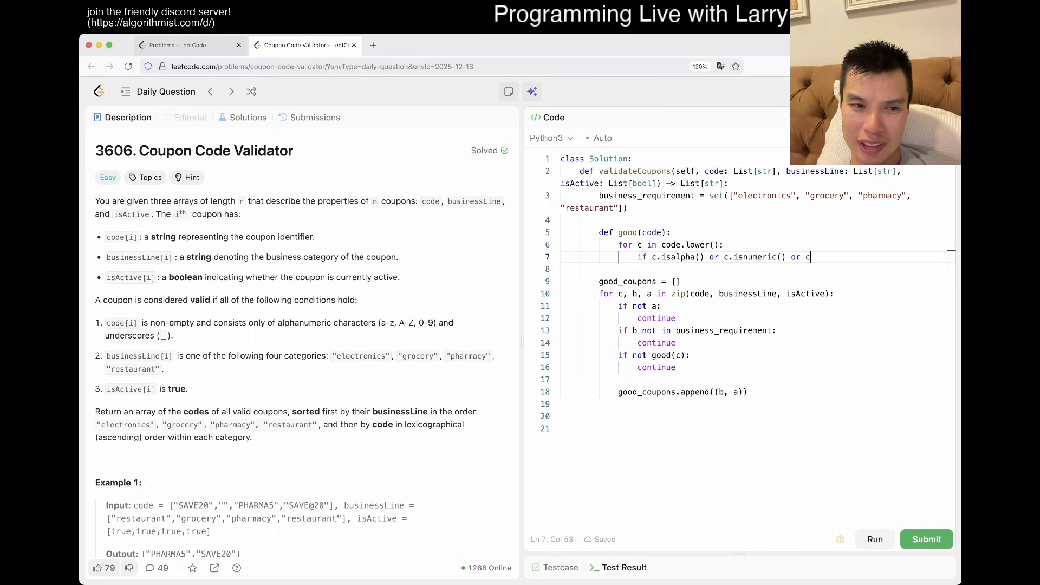
# - Allow '_' as well, return False otherwise and True at the end, then begin using good_coupons after the loop
pyautogui.write('== "_":')
pyautogui.click(756, 269)
pyautogui.write('continue')
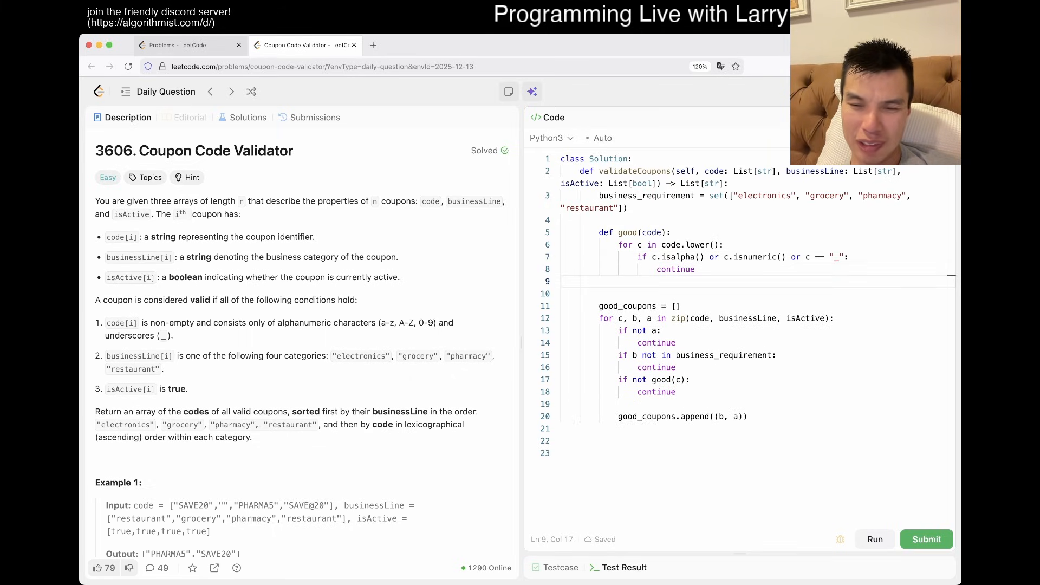
pyautogui.write('return False')
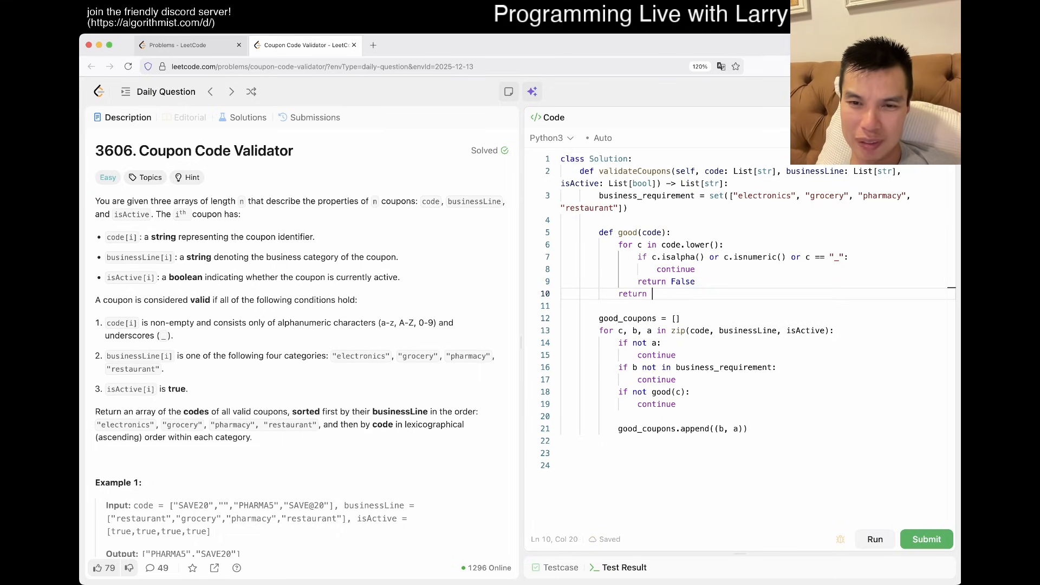
pyautogui.write('True')
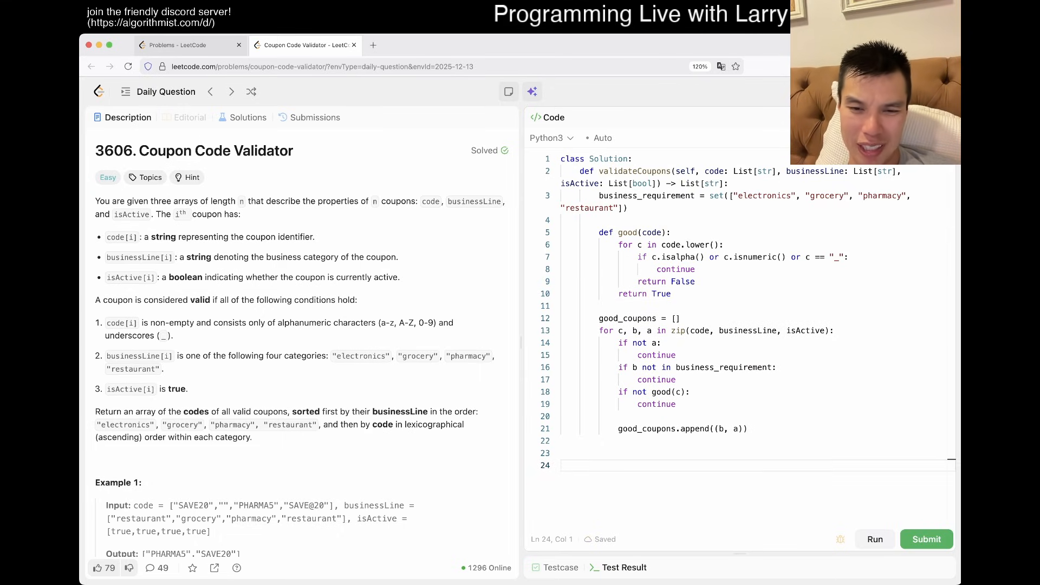
pyautogui.write('good_coupons.')
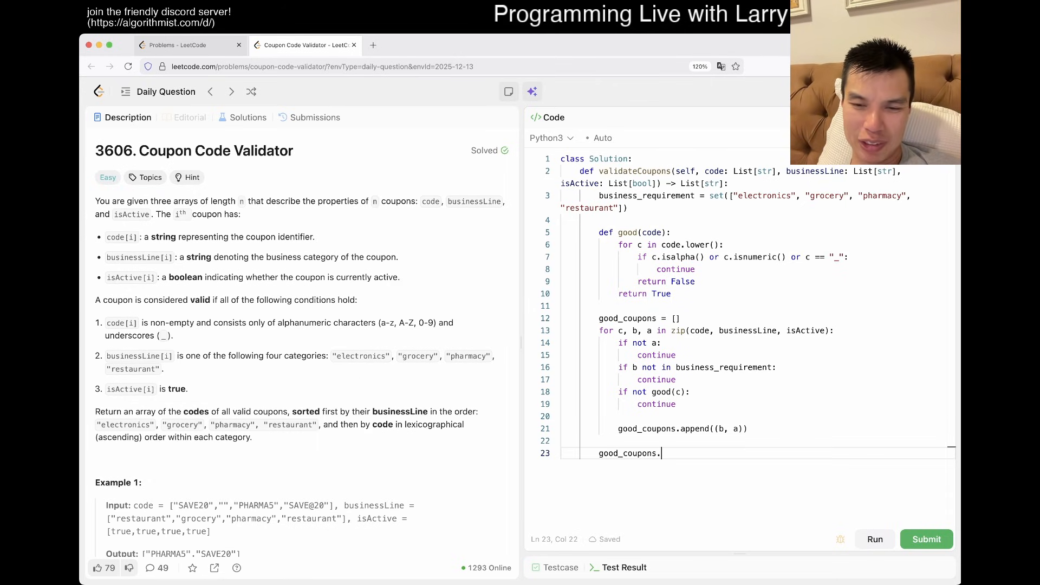
# - Sort good_coupons with .sort() and start the return statement
pyautogui.write('sort()')
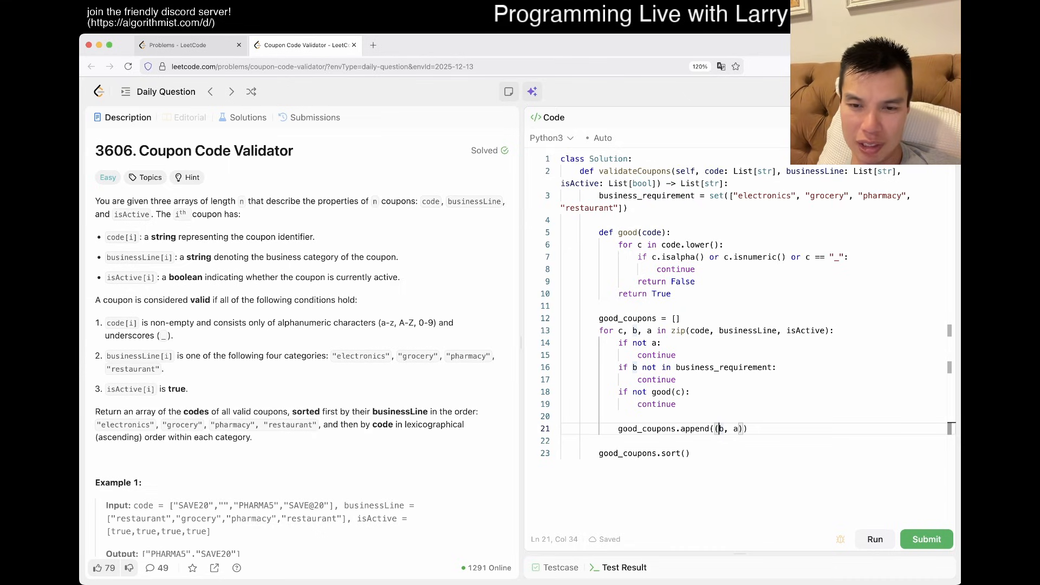
pyautogui.write('\\')
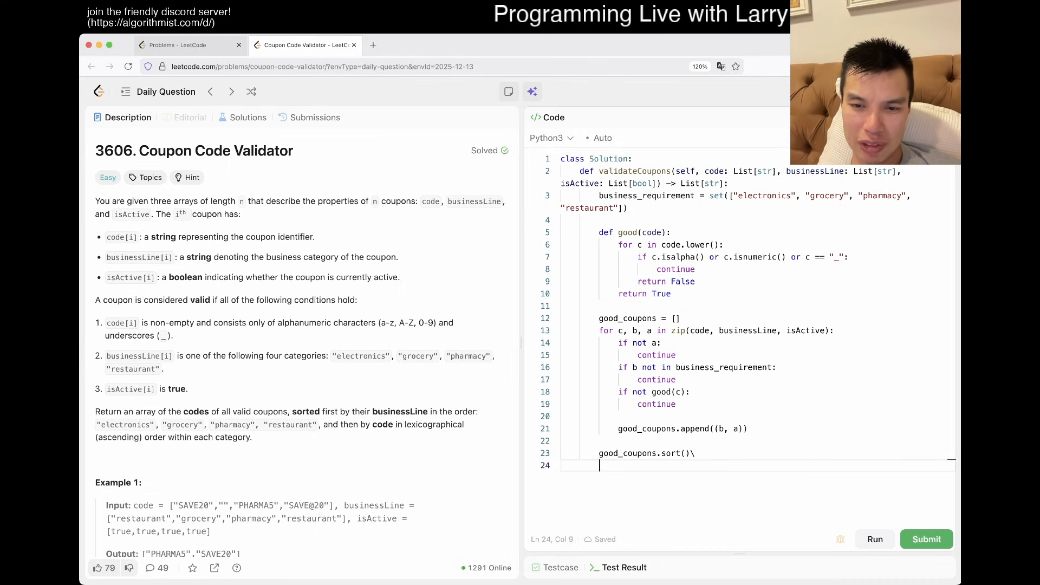
pyautogui.press('Backspace')
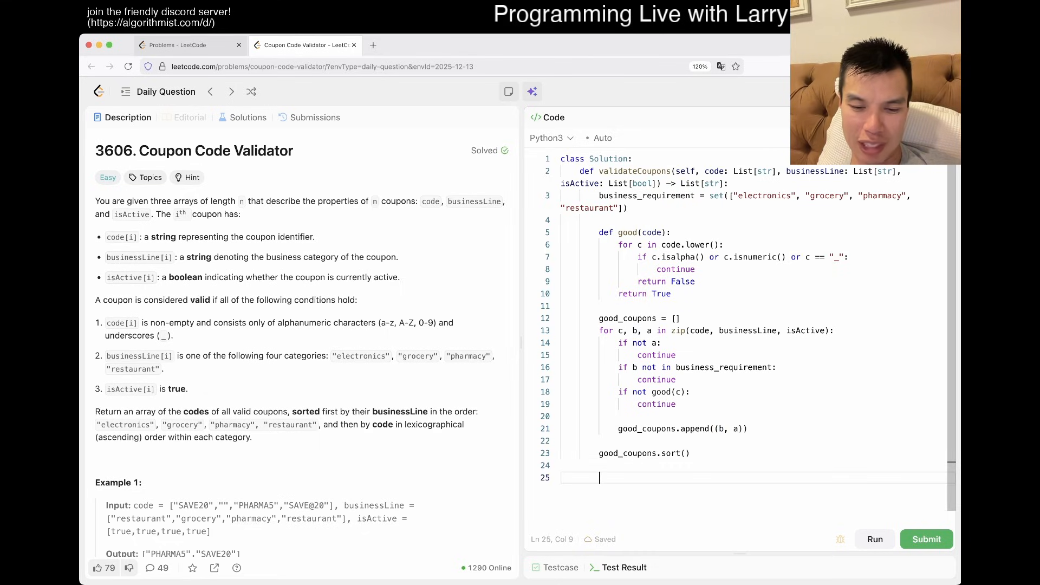
pyautogui.write('return [')
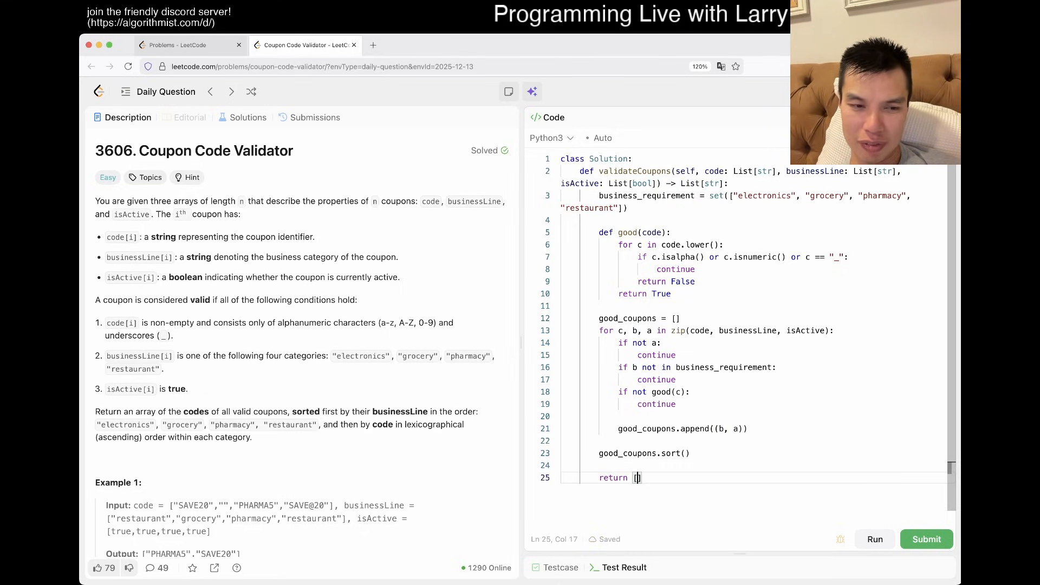
# - Return a list comprehension '[c for _, c in good_coupons]' of just the codes
pyautogui.write('c')
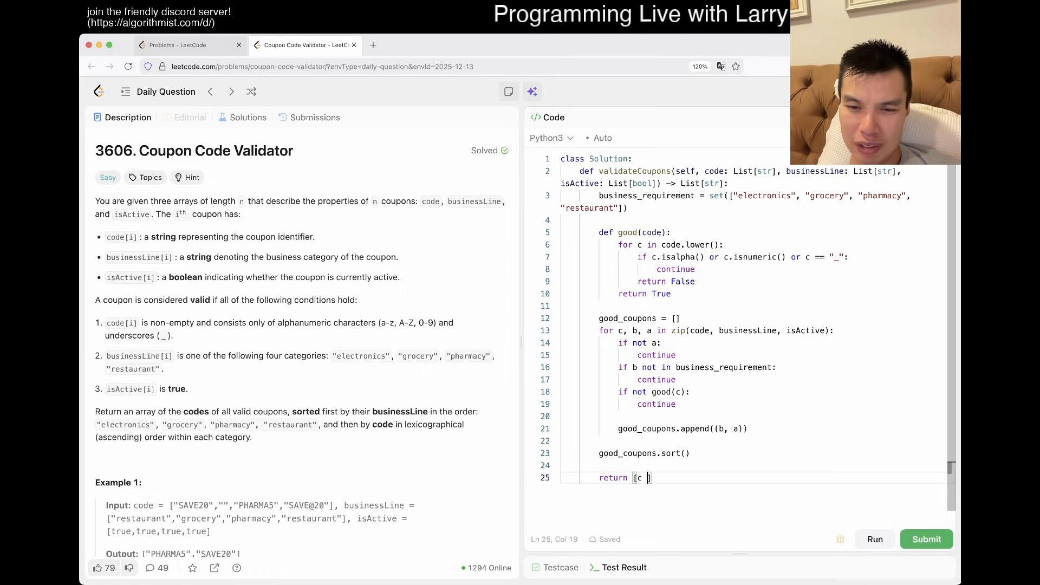
pyautogui.write('for c')
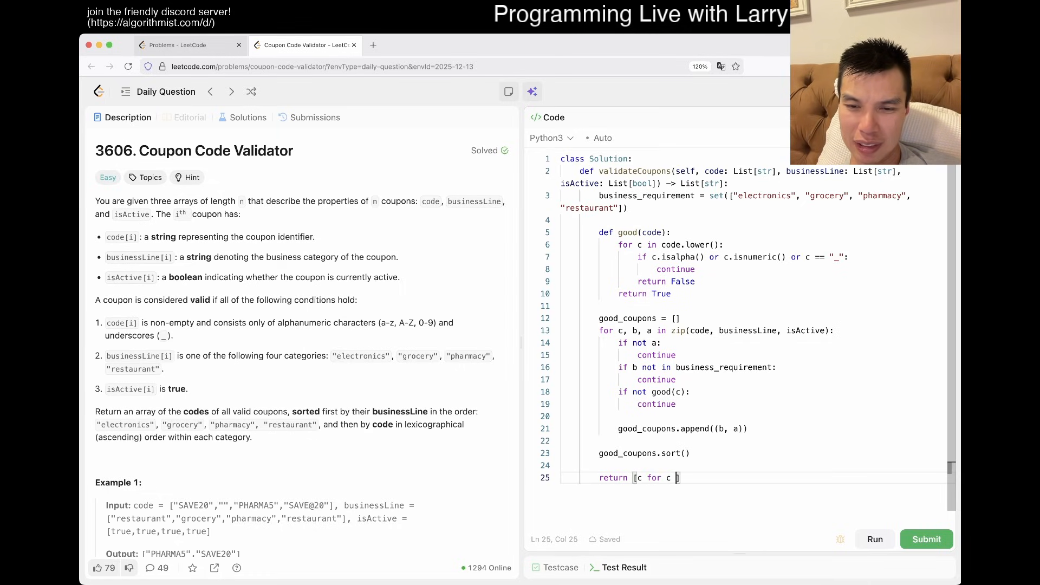
pyautogui.press('Backspace')
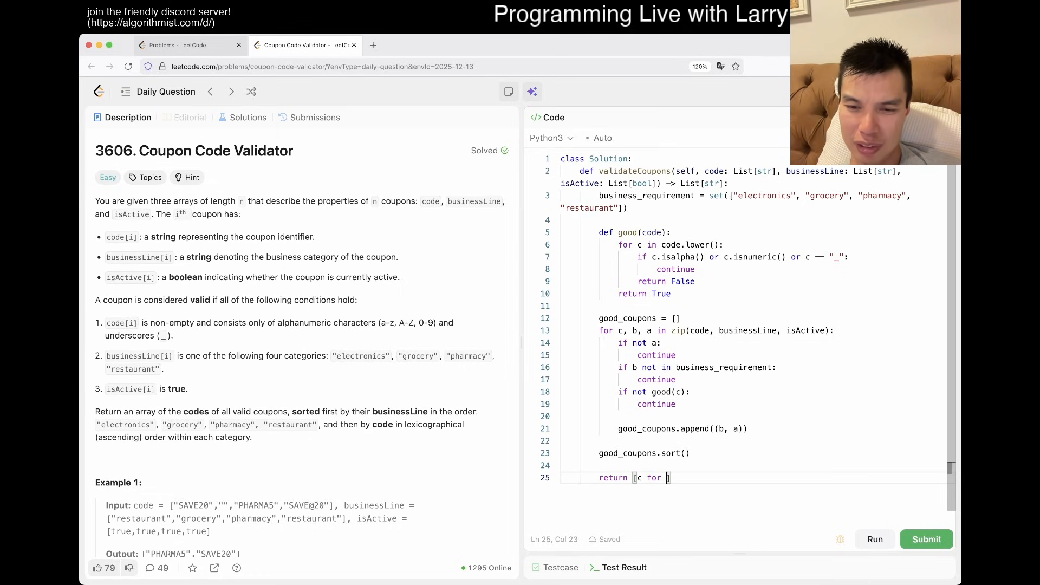
pyautogui.write('_, c in good_coupo')
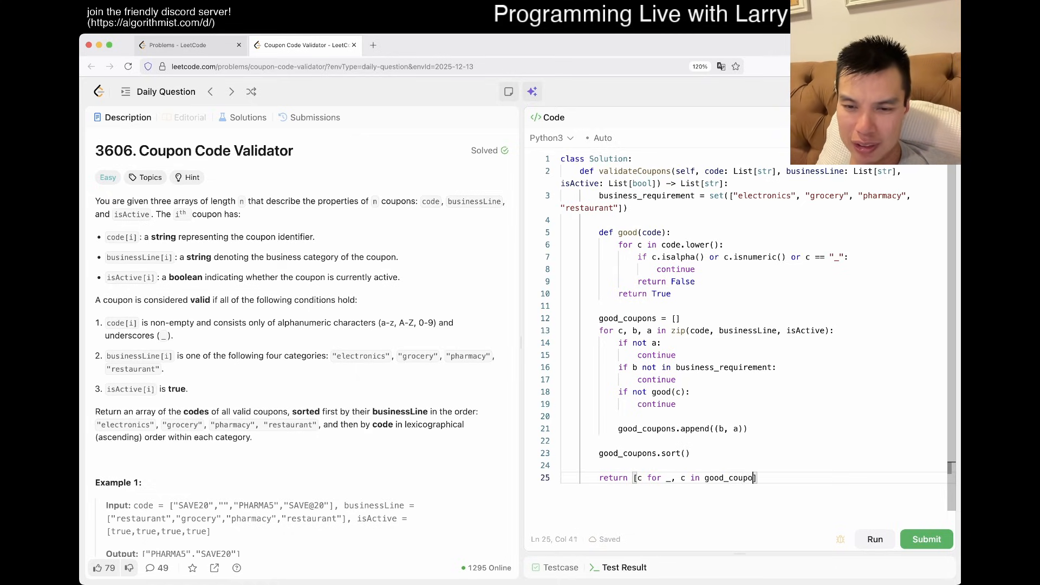
# - Run the sample tests and inspect the failing test result
pyautogui.click(875, 539)
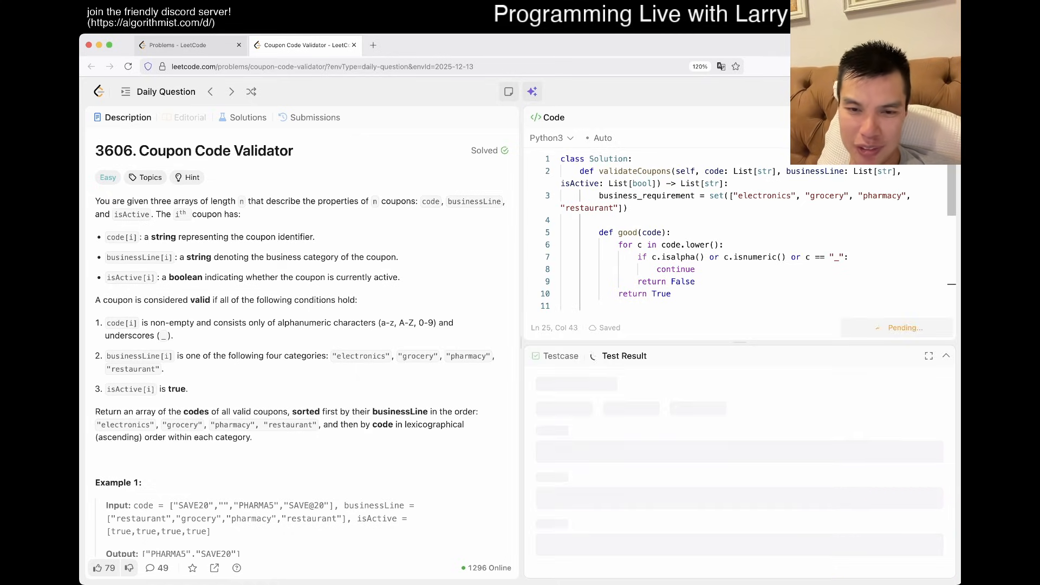
pyautogui.click(875, 328)
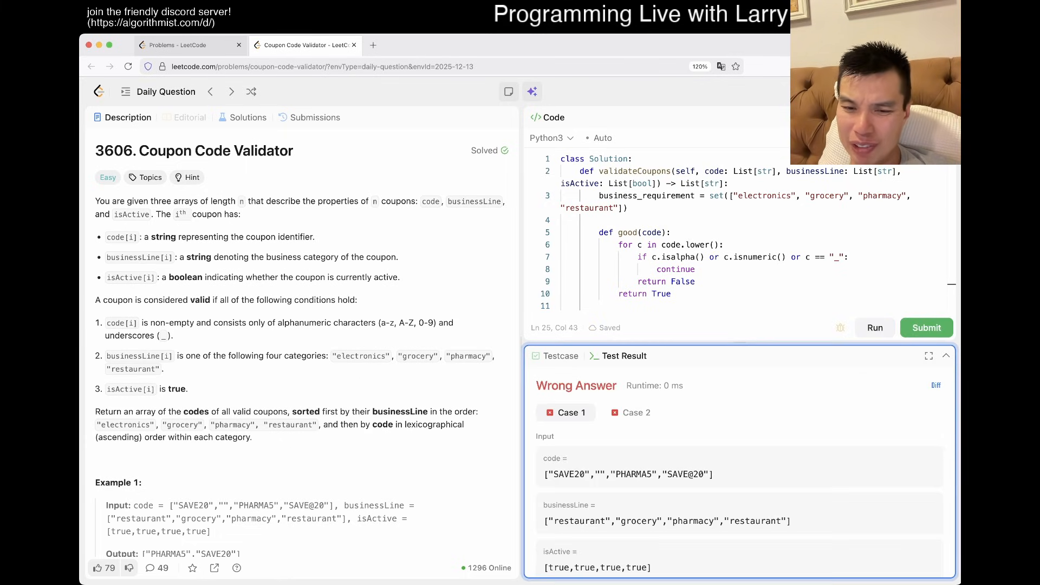
pyautogui.scroll(-3)
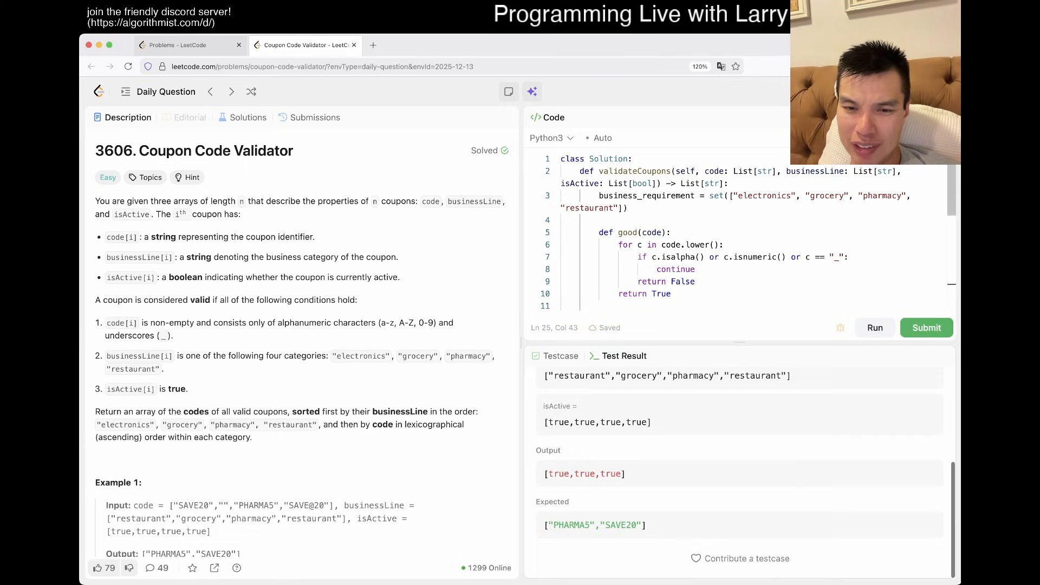
pyautogui.scroll(-3)
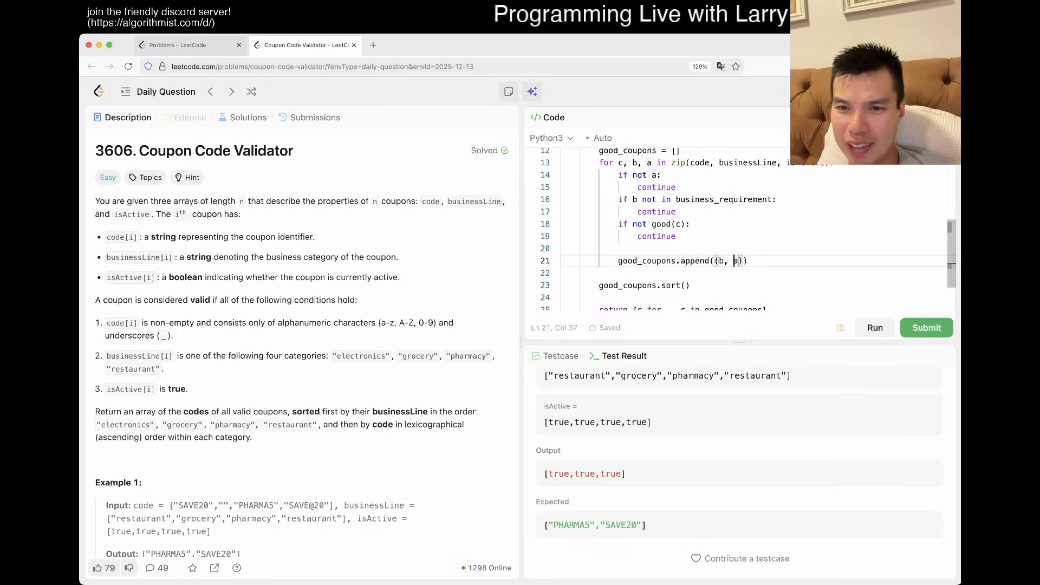
# - Change append((b, a)) to append((b, c)) so pairs store the coupon code, and rerun
pyautogui.click(927, 328)
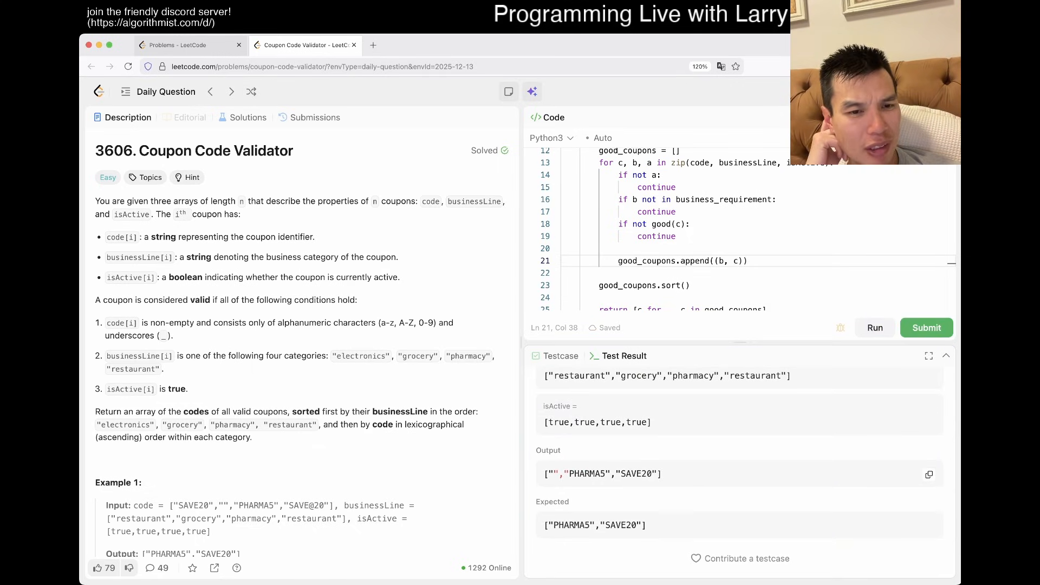
pyautogui.scroll(-3)
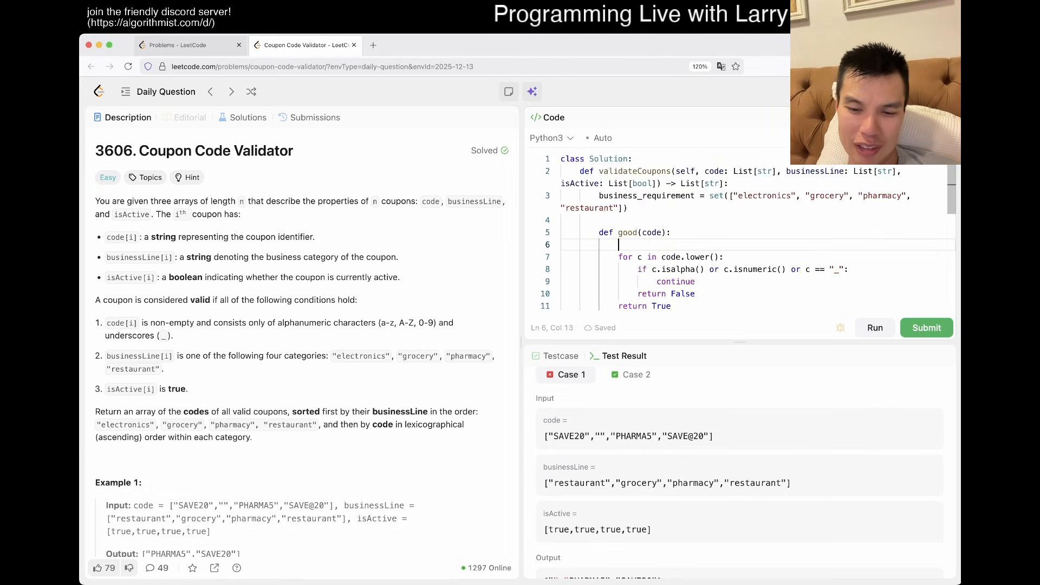
# - Add 'if len(code) == 0: return False' to good(), pass both sample cases, and submit
pyautogui.write('if len(coe) == -')
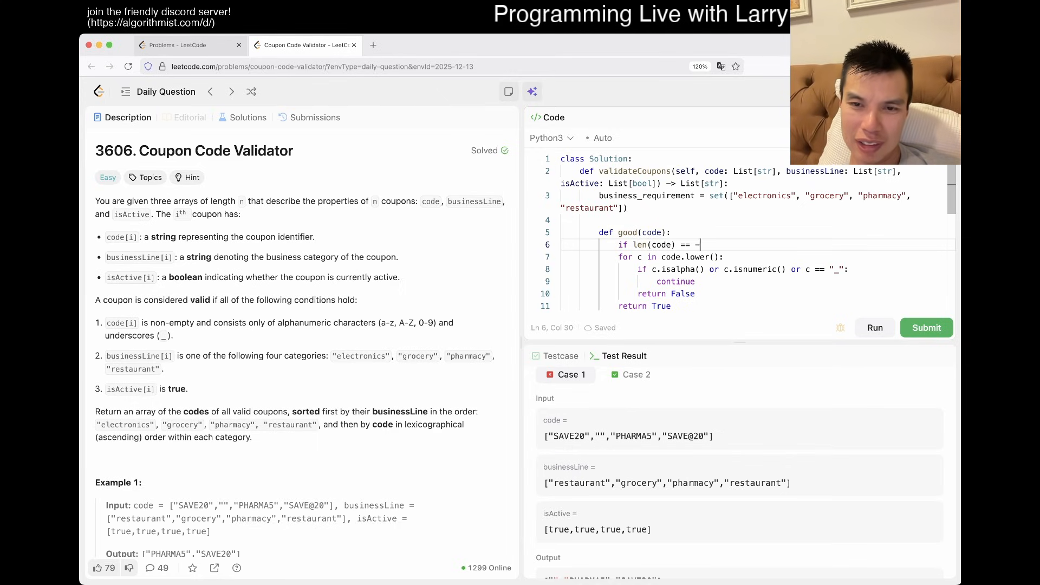
pyautogui.write('return Fl')
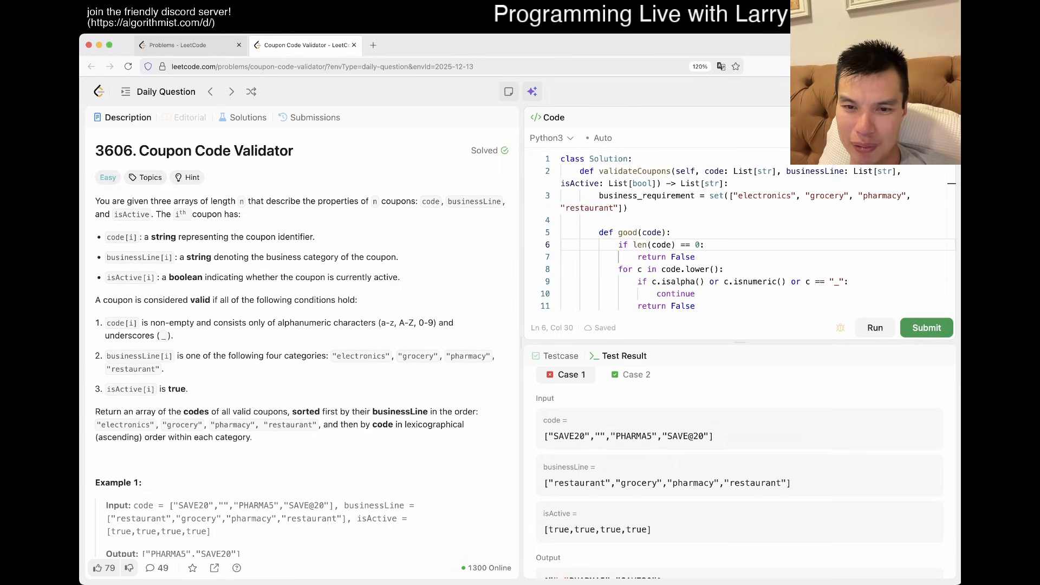
pyautogui.click(927, 328)
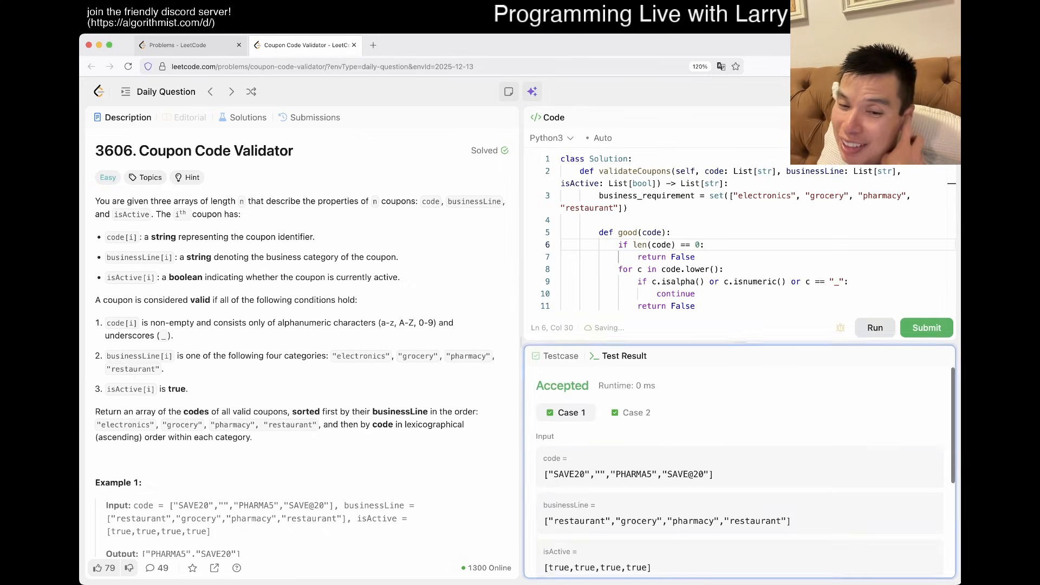
pyautogui.click(926, 327)
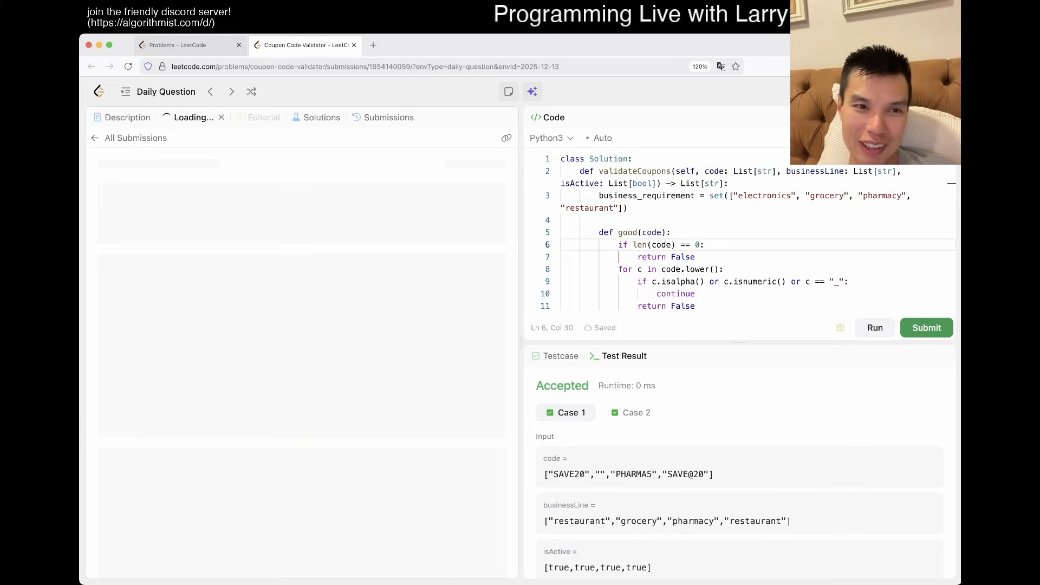
# - View the accepted submission (779 cases, 7 ms) and dismiss the Daily Coding Challenge Completed popup
pyautogui.click(927, 328)
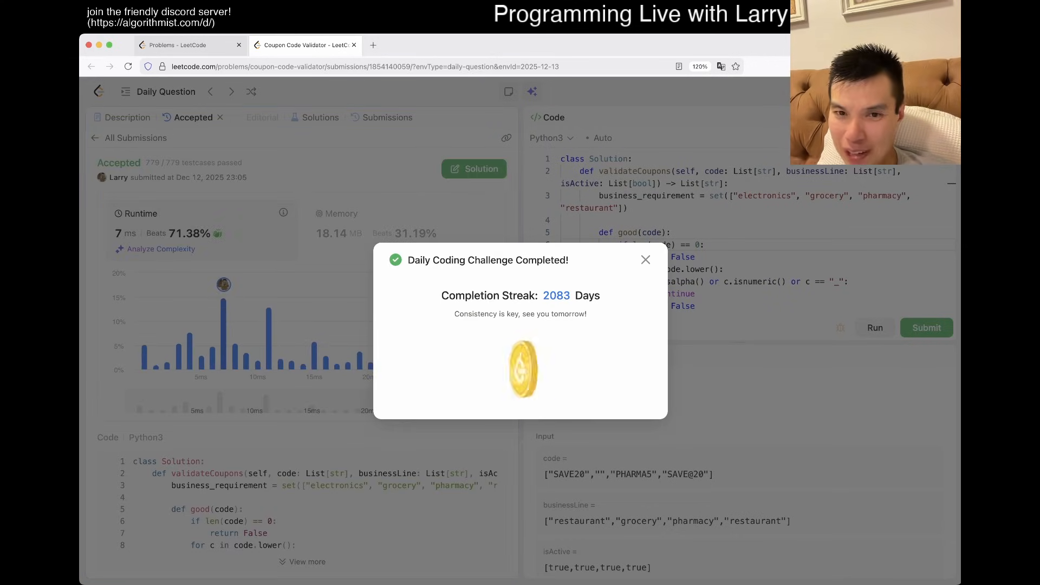
pyautogui.click(646, 260)
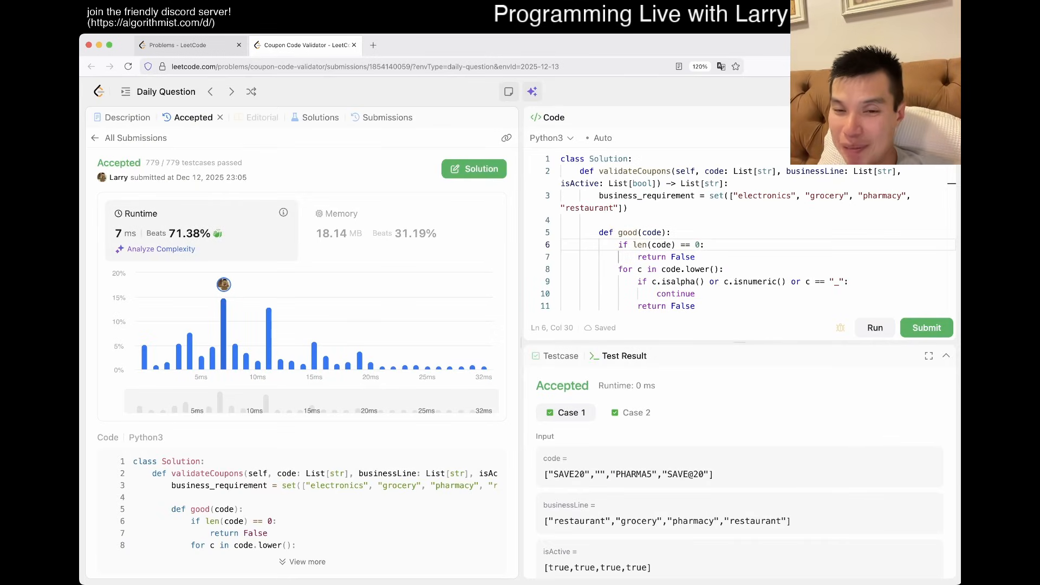